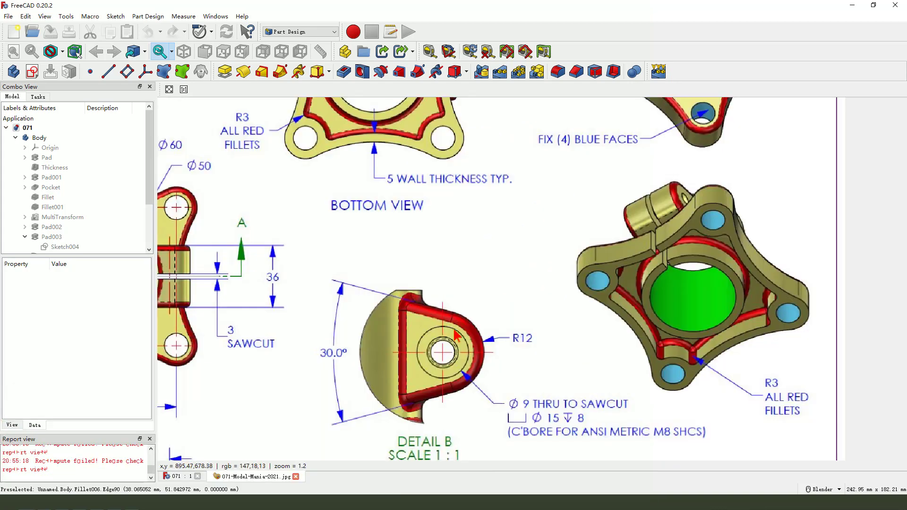
Arrange the new empty document beside the Model Mania reference drawing
{"action": "scroll", "scroll_direction": "down", "scroll_amount": 3}
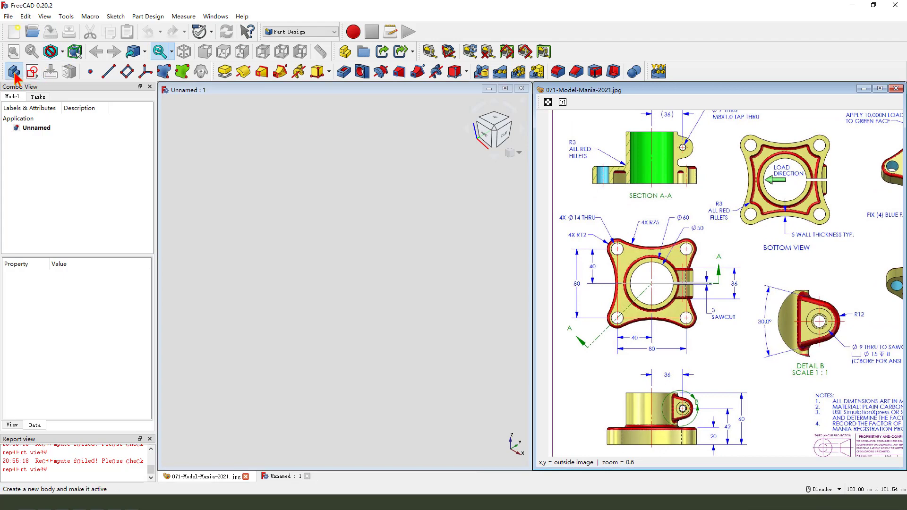
Add a body and start a sketch on its XY_Plane
{"action": "left_click", "coordinate": [12, 72]}
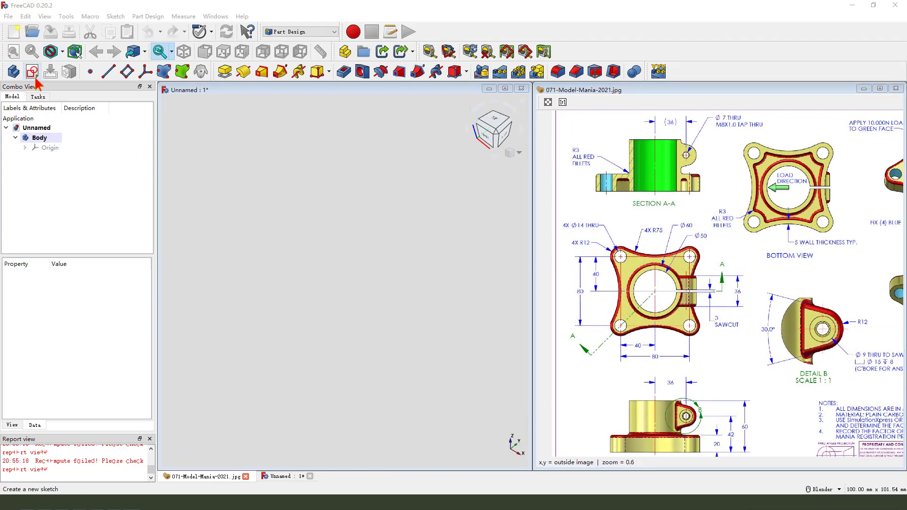
{"action": "left_click", "coordinate": [32, 72]}
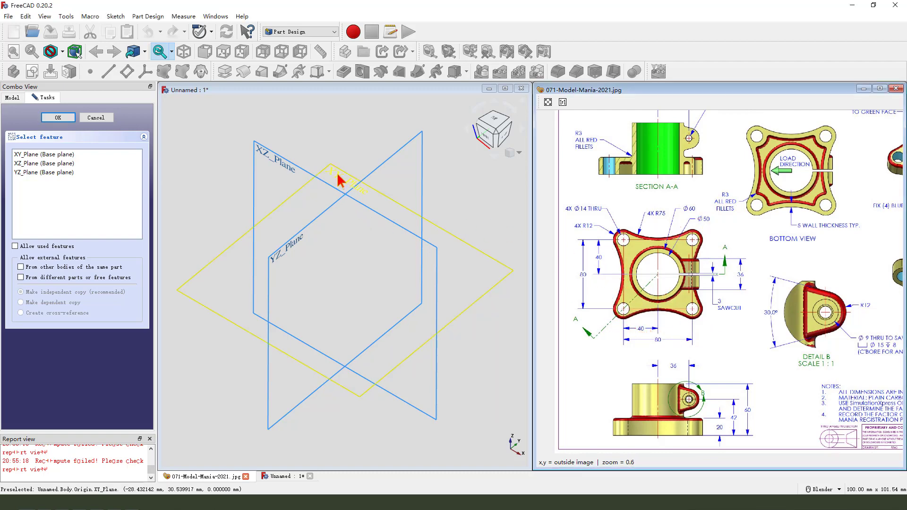
{"action": "left_click", "coordinate": [57, 117]}
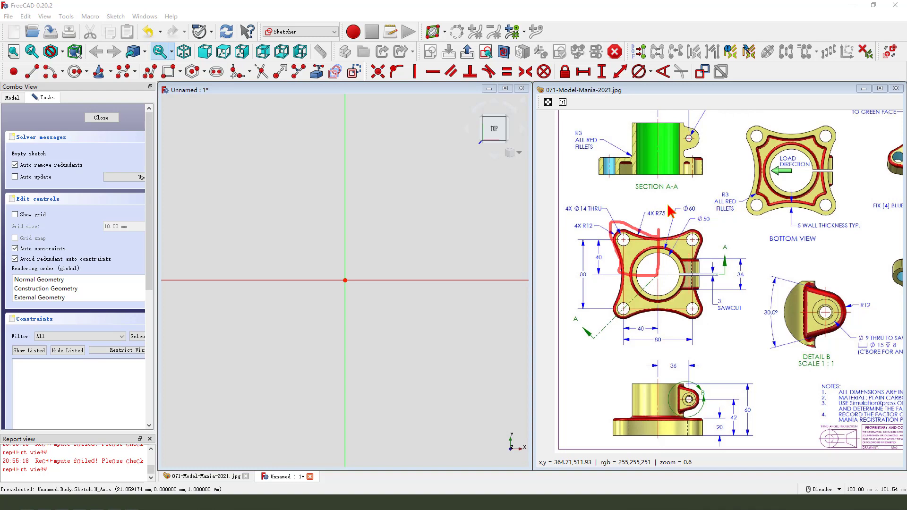
{"action": "mouse_move", "coordinate": [100, 72]}
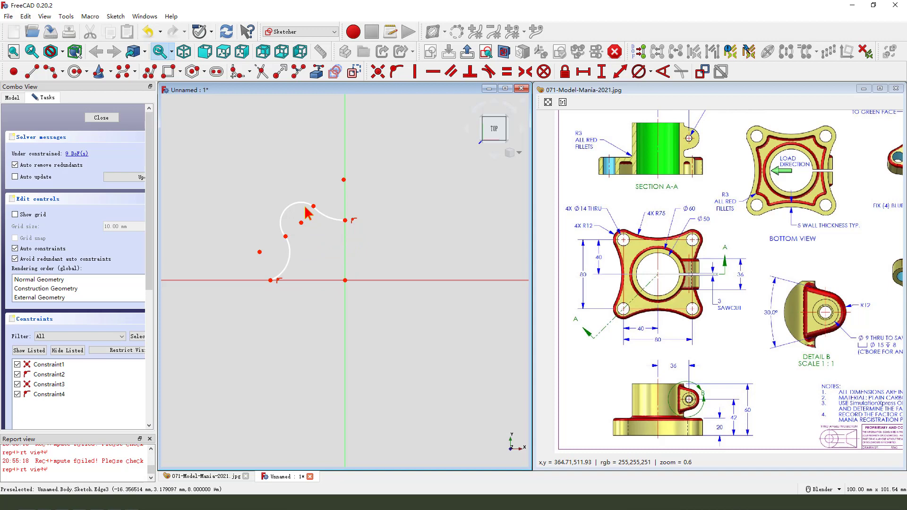
Make the corner arcs tangent, align points horizontally, and square an arc end to the axis
{"action": "left_click", "coordinate": [489, 72]}
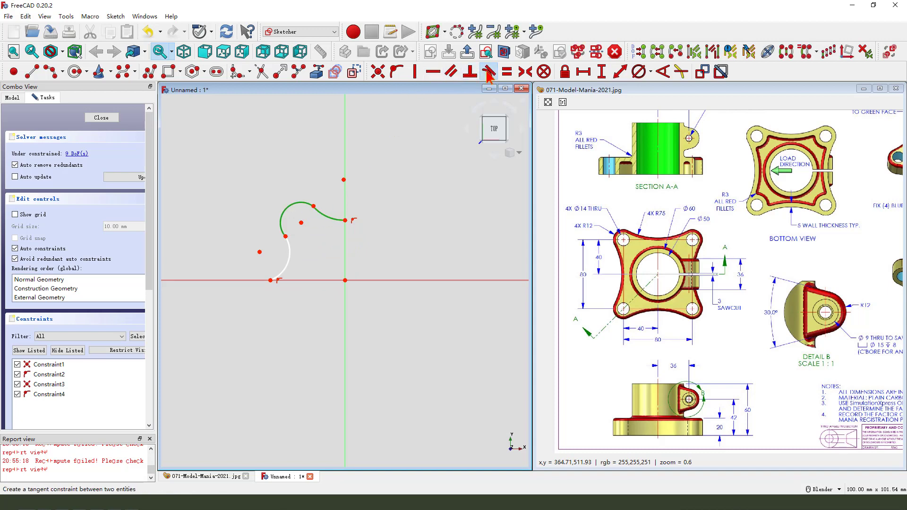
{"action": "left_click", "coordinate": [487, 71]}
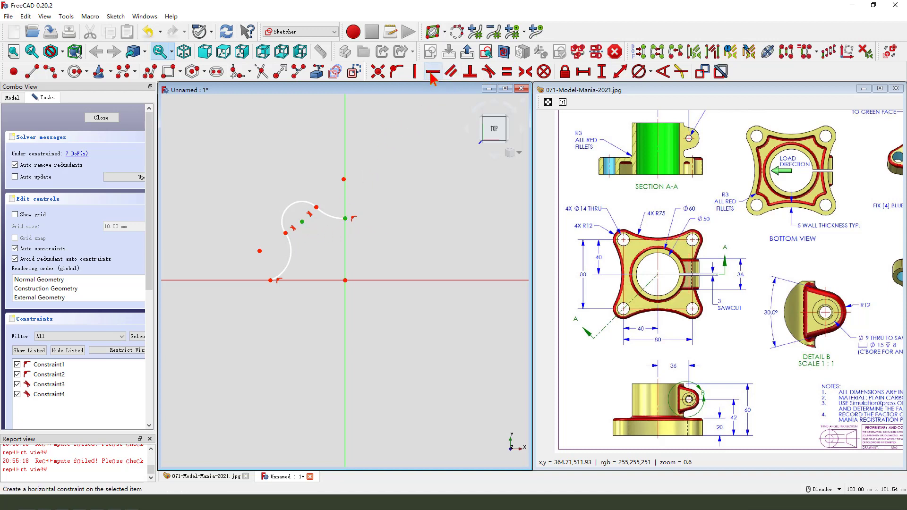
{"action": "left_click", "coordinate": [433, 72]}
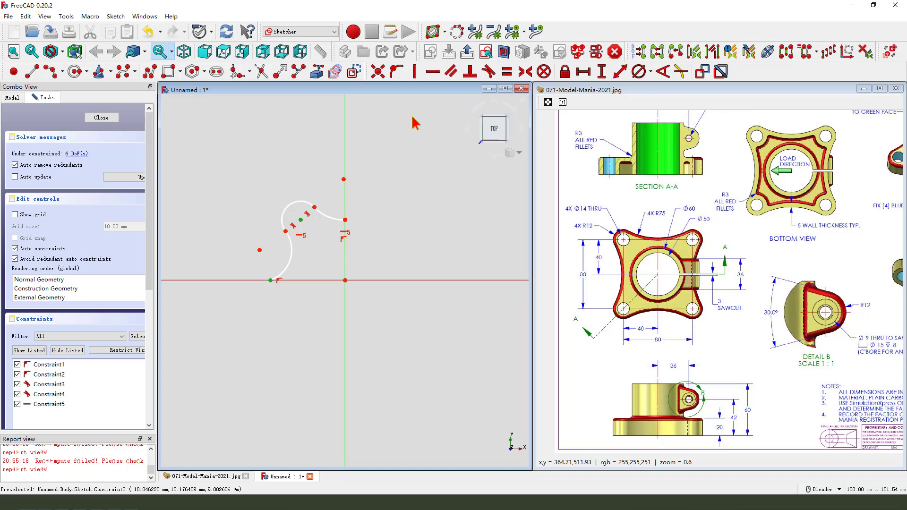
{"action": "mouse_move", "coordinate": [399, 157]}
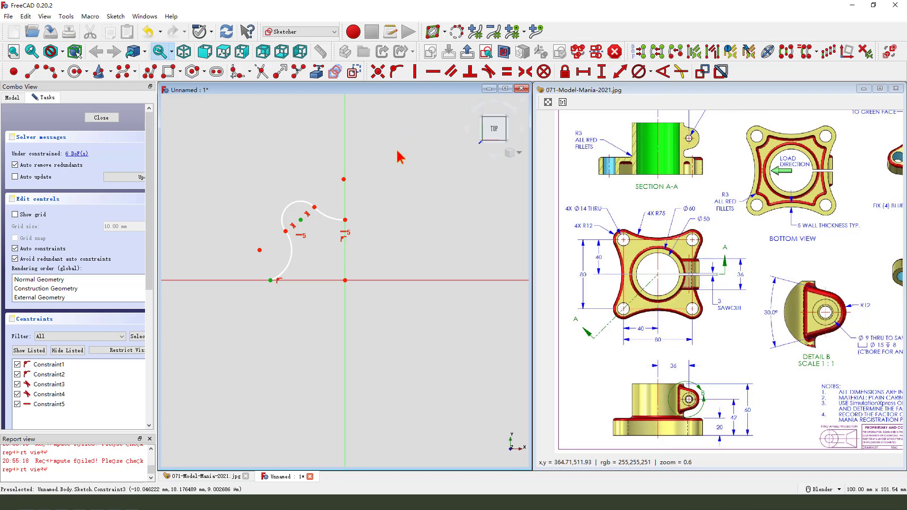
{"action": "mouse_move", "coordinate": [421, 103]}
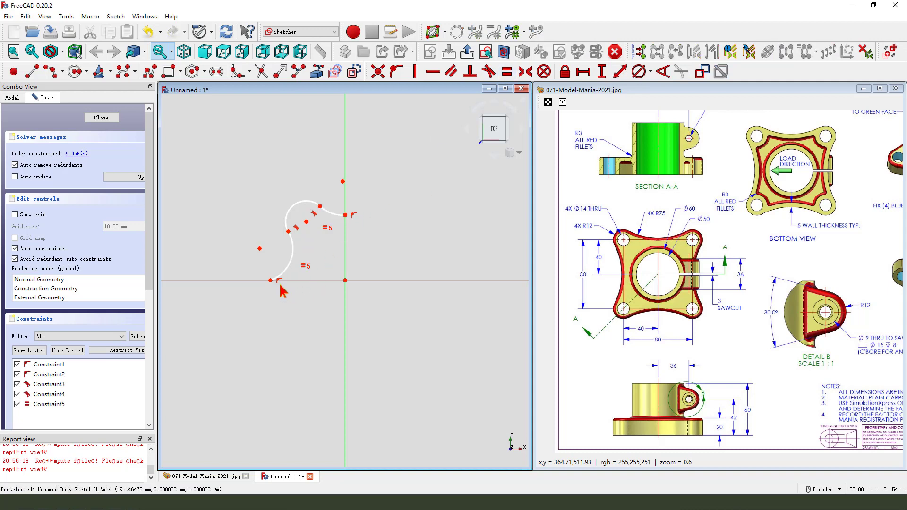
{"action": "mouse_move", "coordinate": [344, 229]}
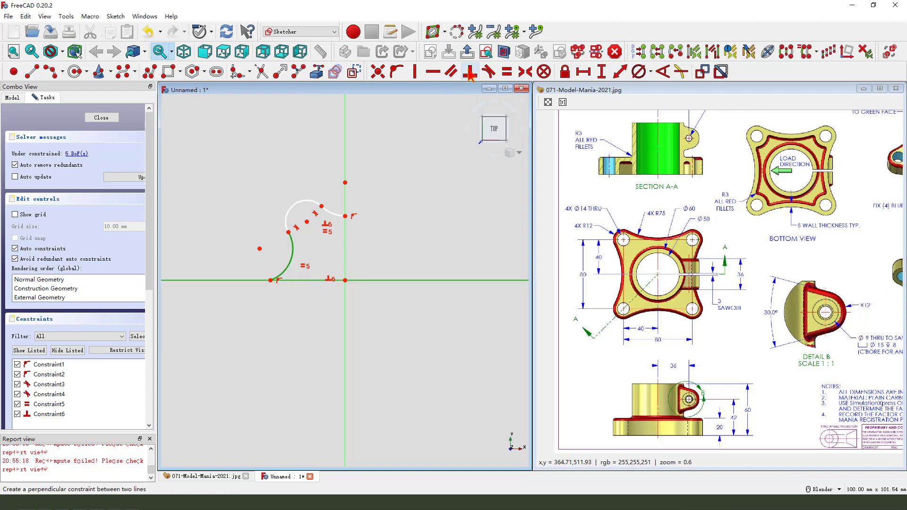
{"action": "left_click", "coordinate": [468, 71]}
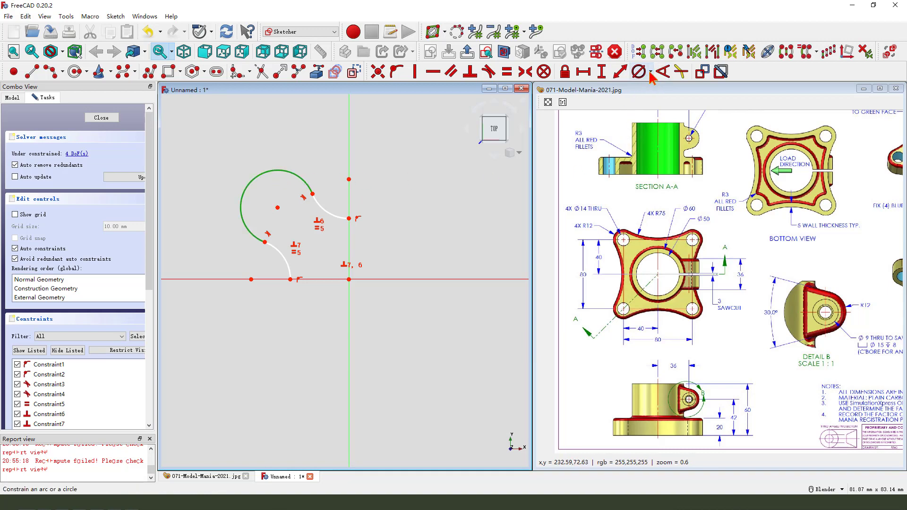
Constrain the upper arc to R12, the centre offsets to 40 mm, and the long arc's radius
{"action": "left_click", "coordinate": [637, 72]}
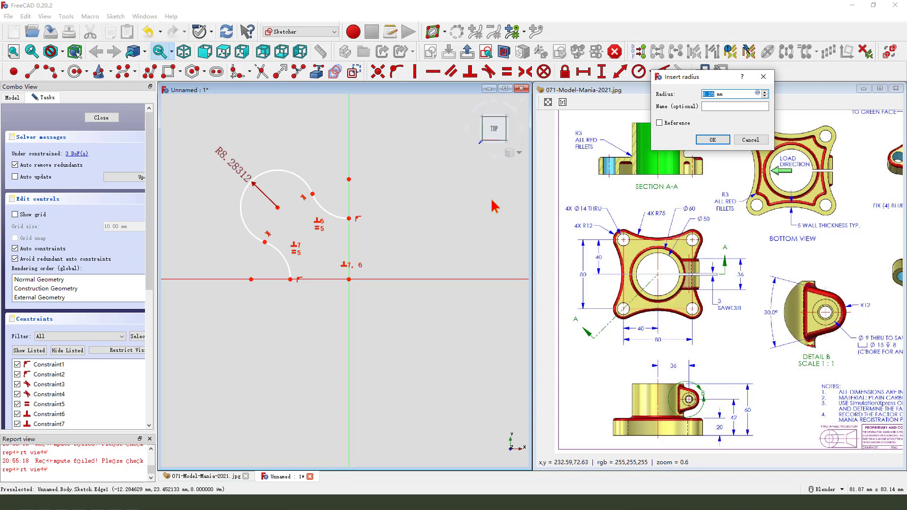
{"action": "left_click", "coordinate": [712, 139]}
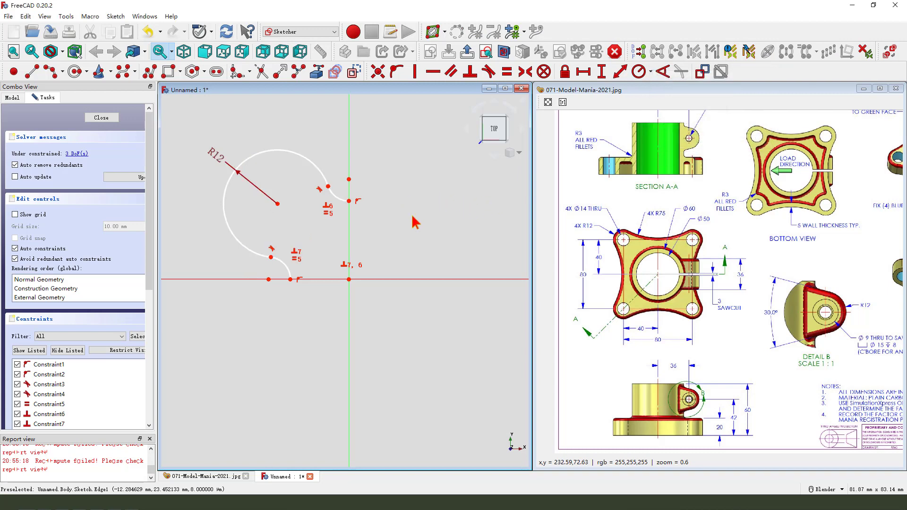
{"action": "mouse_move", "coordinate": [279, 208]}
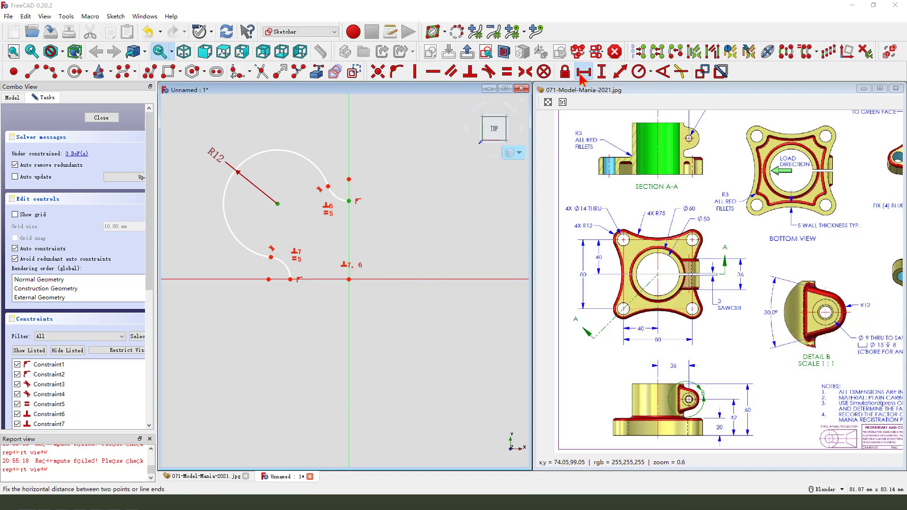
{"action": "left_click", "coordinate": [586, 71]}
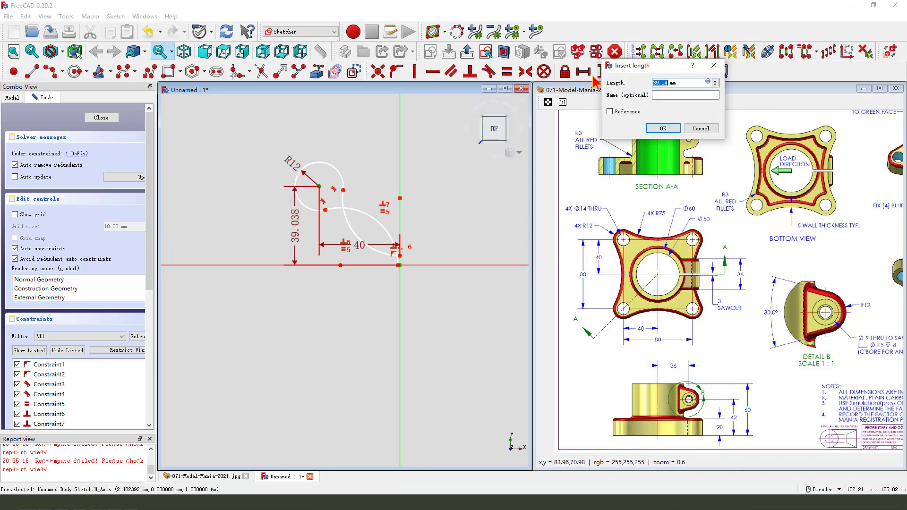
{"action": "left_click", "coordinate": [663, 128]}
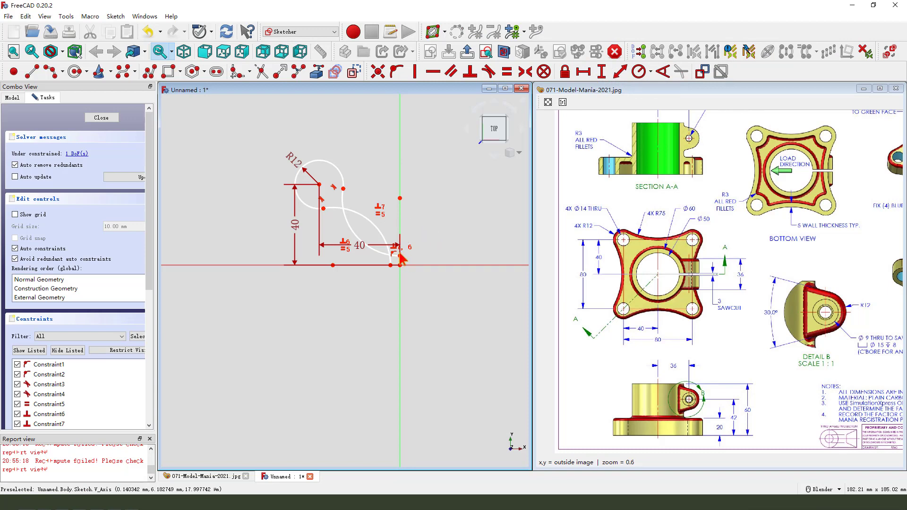
{"action": "mouse_move", "coordinate": [360, 226]}
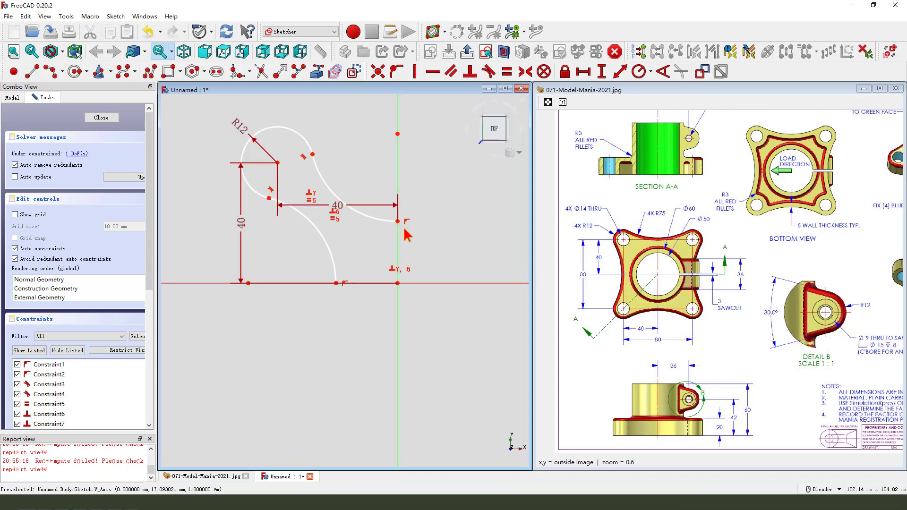
{"action": "left_click", "coordinate": [347, 197]}
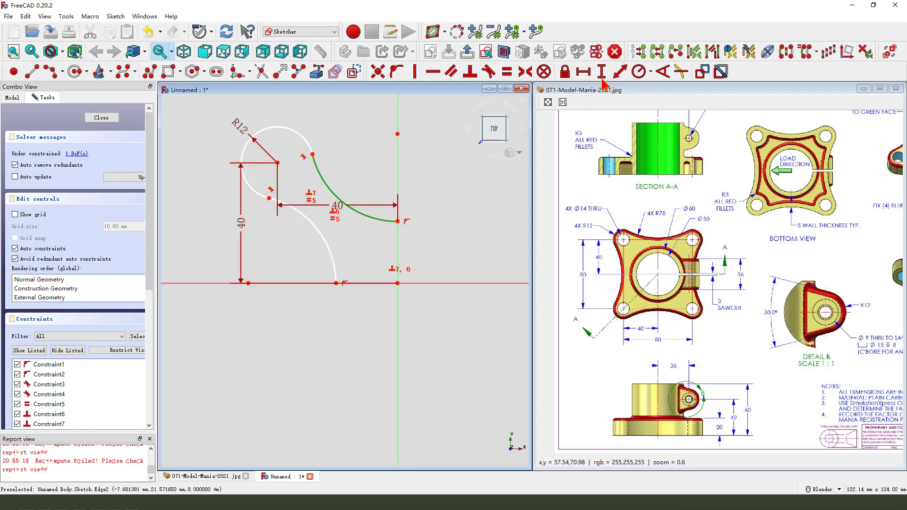
{"action": "left_click", "coordinate": [601, 69]}
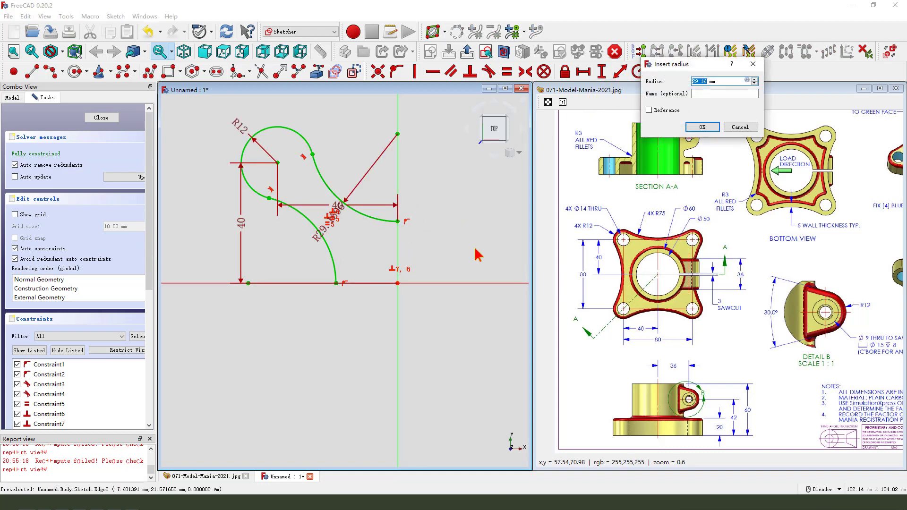
{"action": "left_click", "coordinate": [702, 126]}
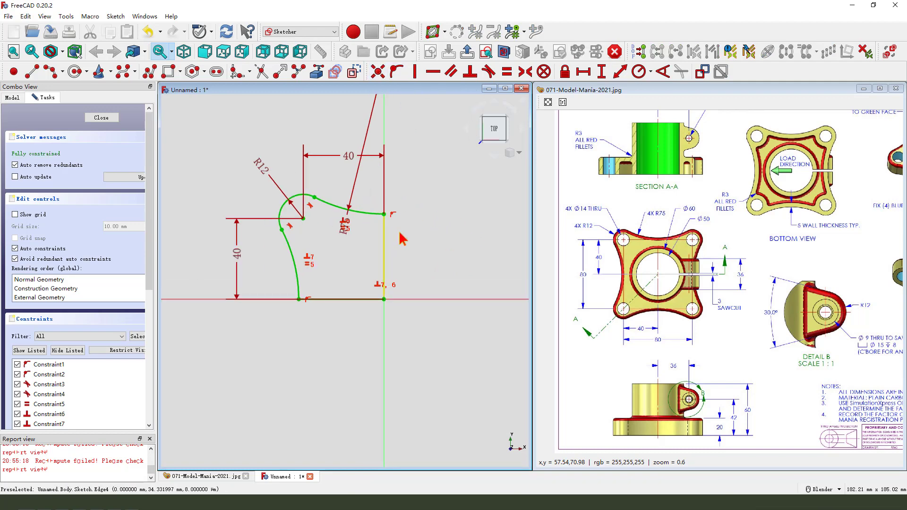
Close the corner sketch and pad it to a 20 mm length
{"action": "left_click", "coordinate": [101, 118]}
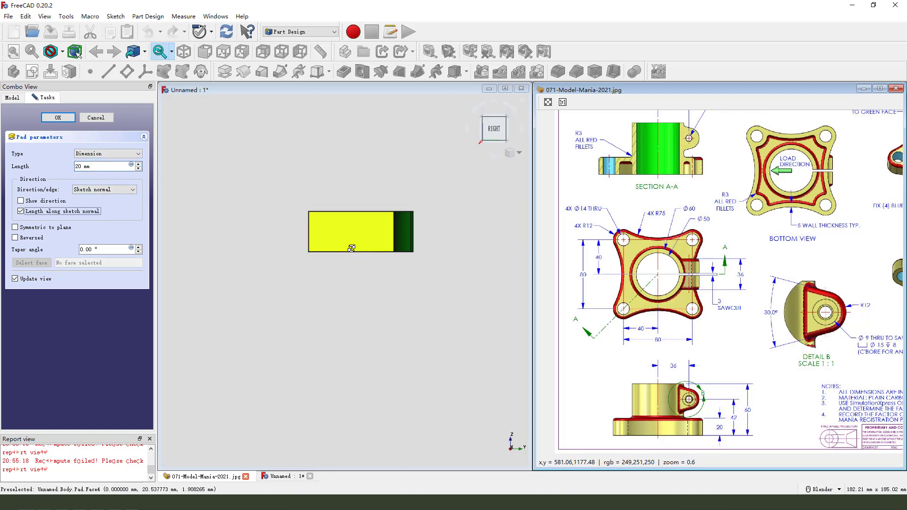
{"action": "left_click", "coordinate": [58, 117]}
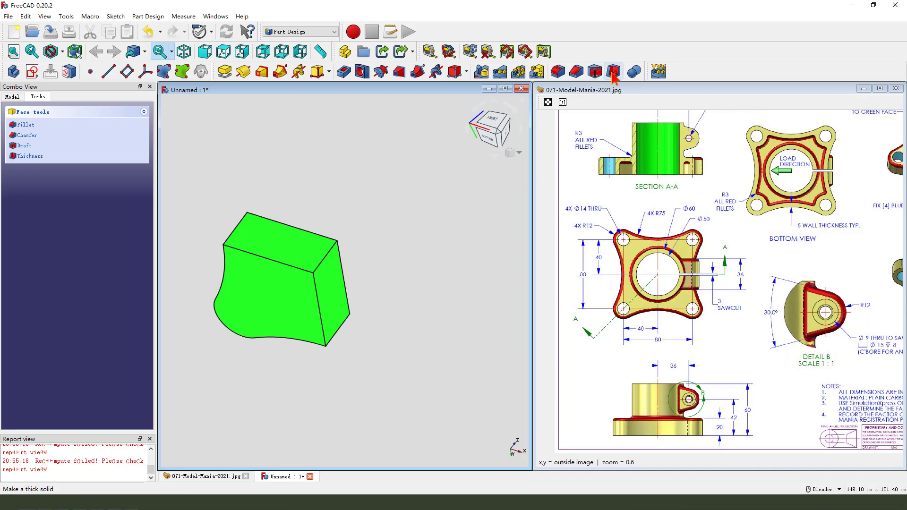
Apply a 5 mm inward Thickness to the padded block
{"action": "left_click", "coordinate": [28, 156]}
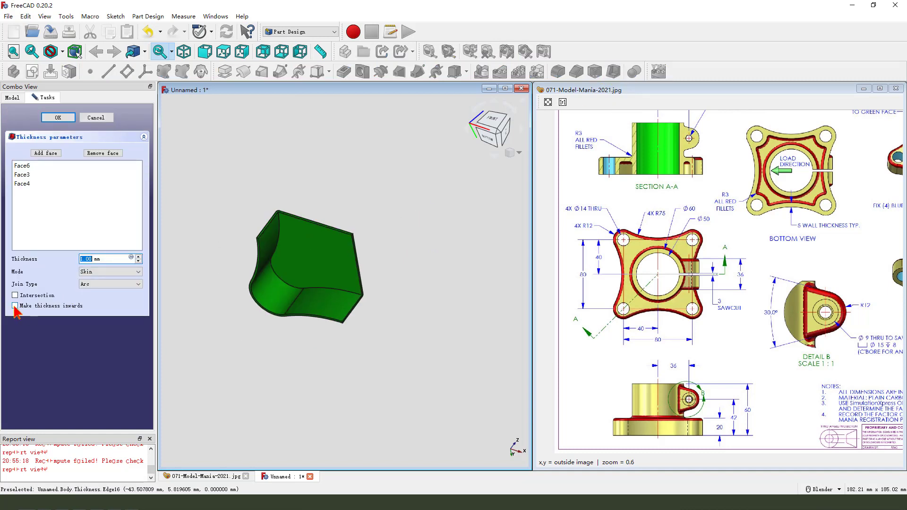
{"action": "left_click", "coordinate": [14, 306]}
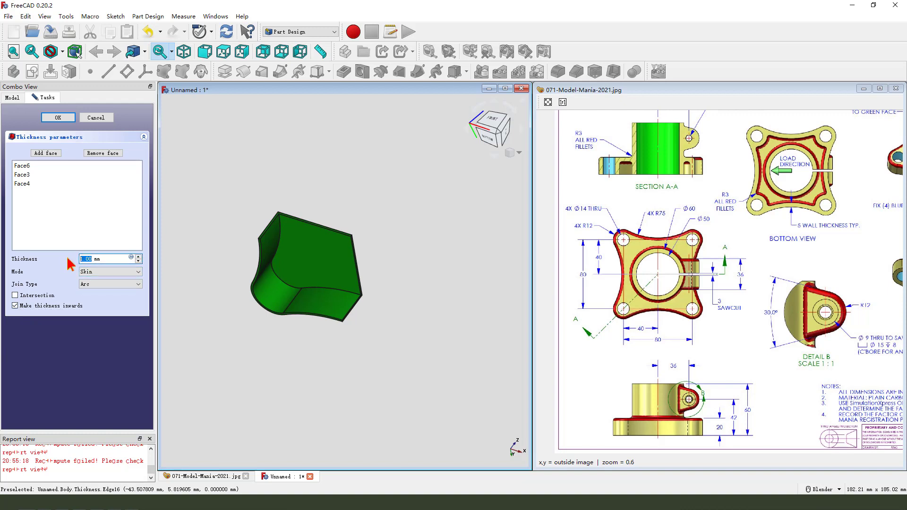
{"action": "type", "text": "5 mm"}
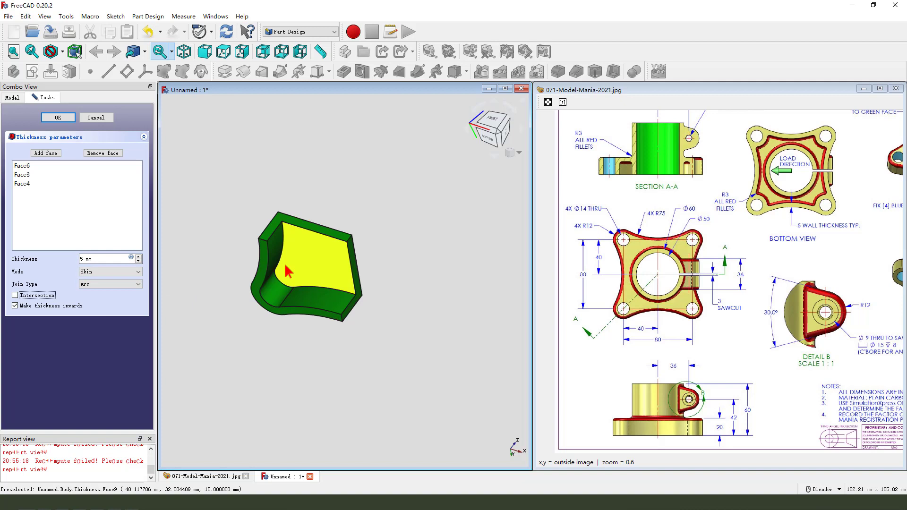
{"action": "left_click", "coordinate": [58, 116]}
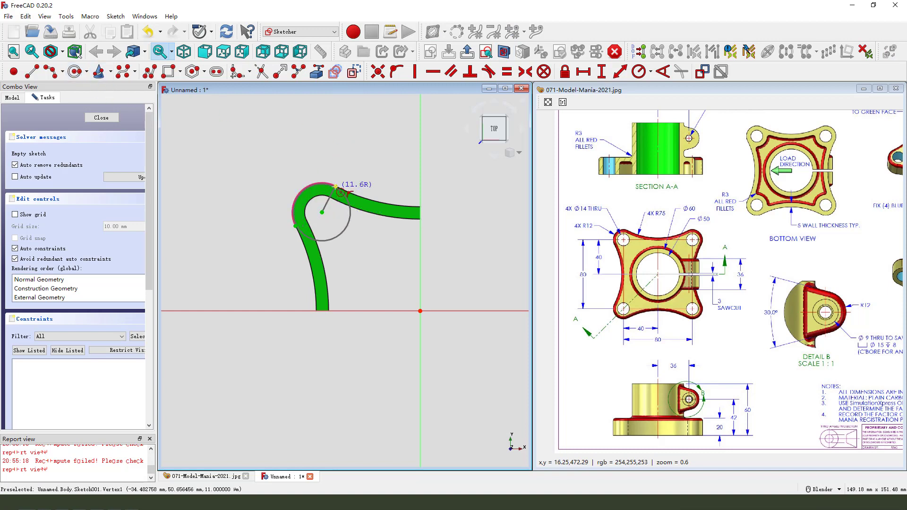
Finish the circle on the shell's corner arc and close the sketch
{"action": "left_click", "coordinate": [484, 51]}
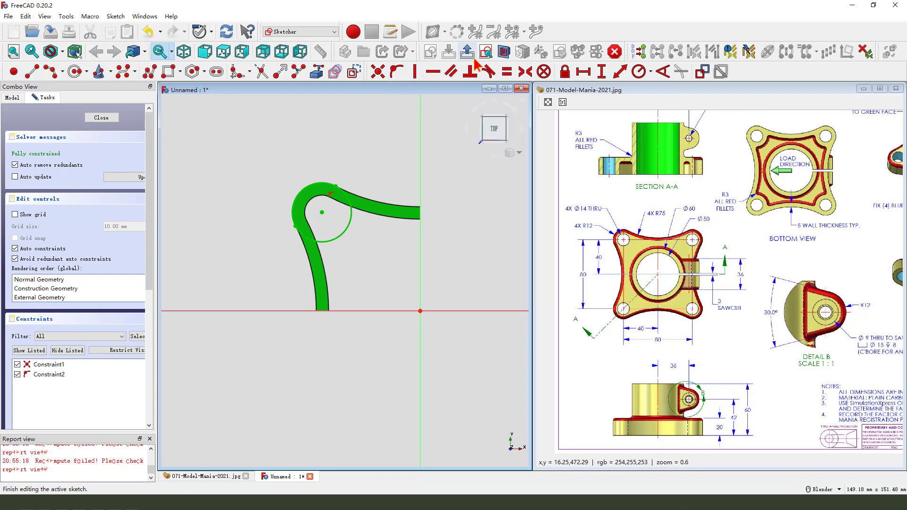
{"action": "left_click", "coordinate": [101, 117]}
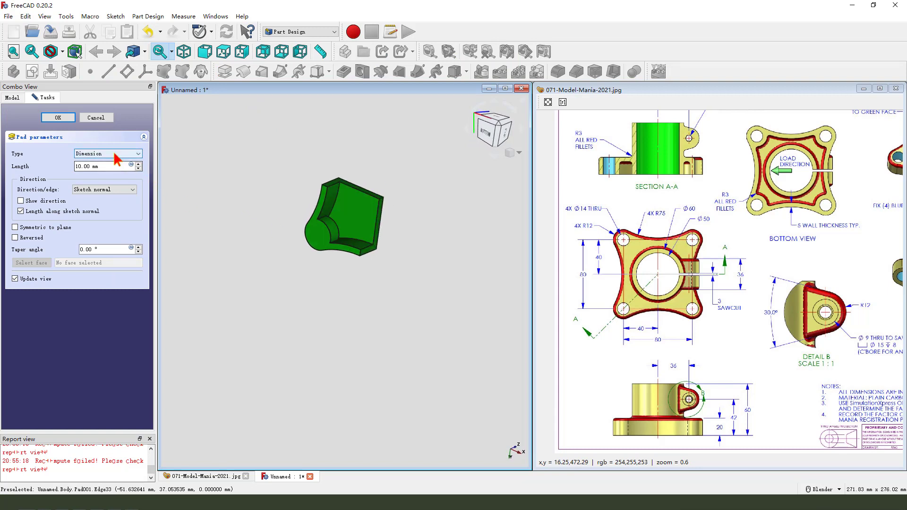
Pad the circle sketch up to the shell's Thickness Face9
{"action": "left_click", "coordinate": [108, 153]}
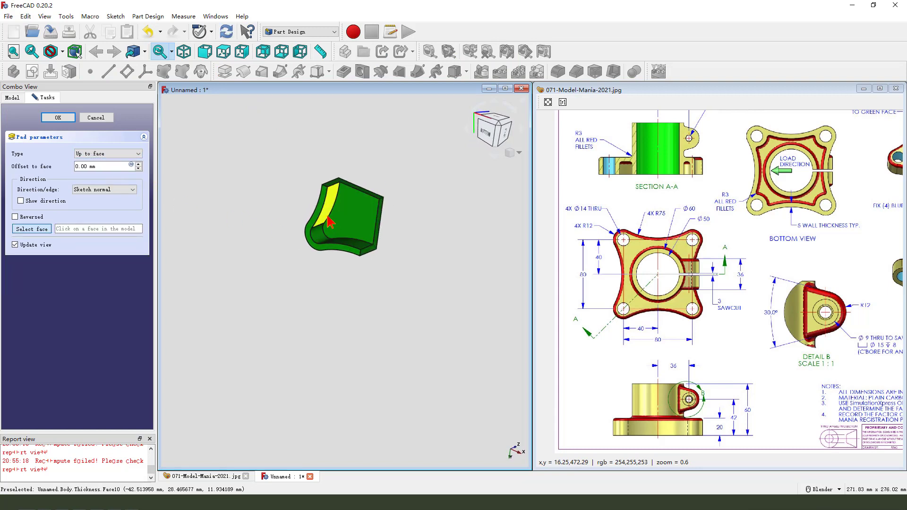
{"action": "left_click", "coordinate": [359, 220]}
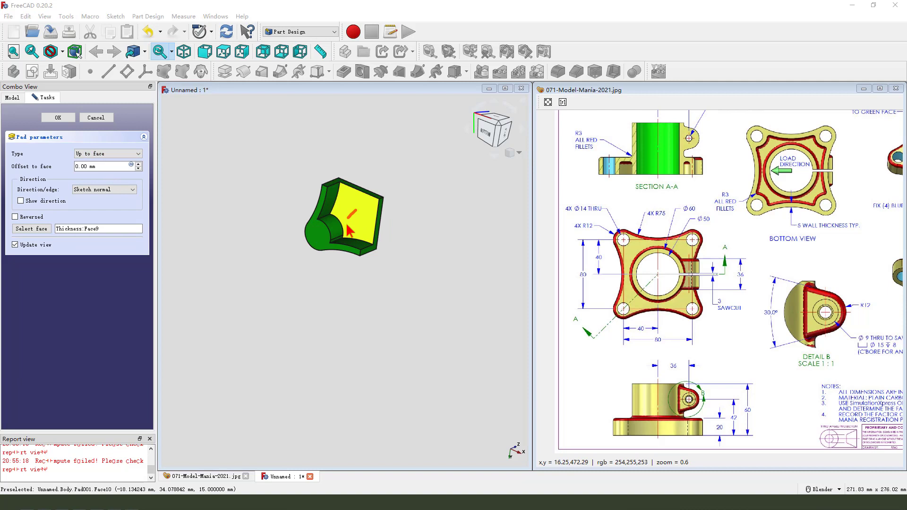
{"action": "left_click", "coordinate": [58, 117]}
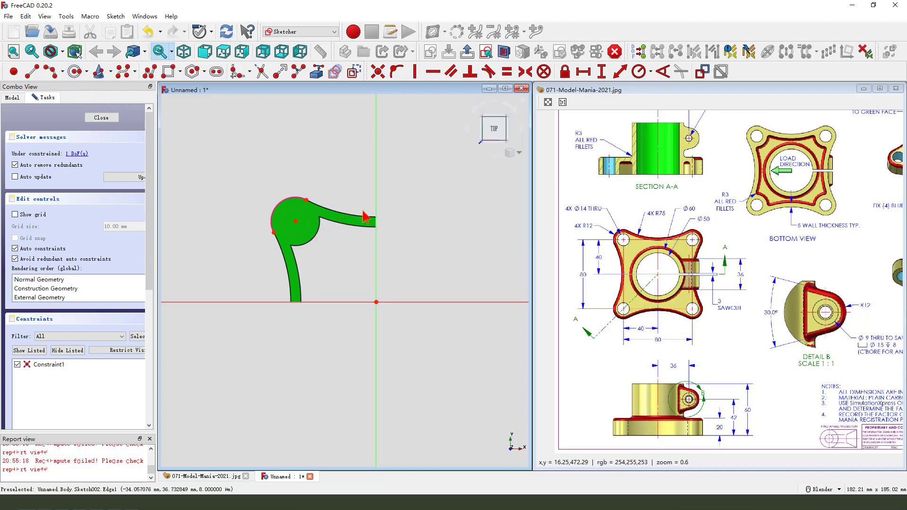
Give the pin-hole circle a 14 mm diameter constraint and close the sketch
{"action": "left_click", "coordinate": [650, 71]}
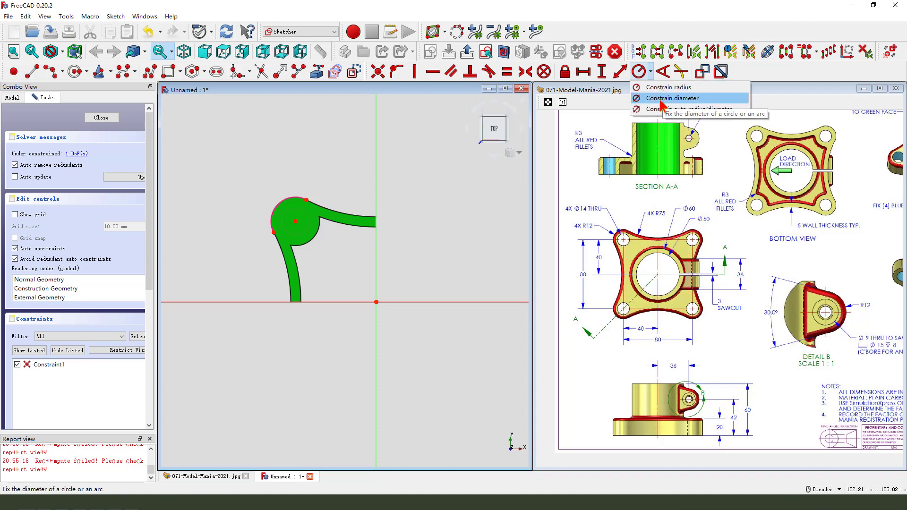
{"action": "left_click", "coordinate": [673, 98]}
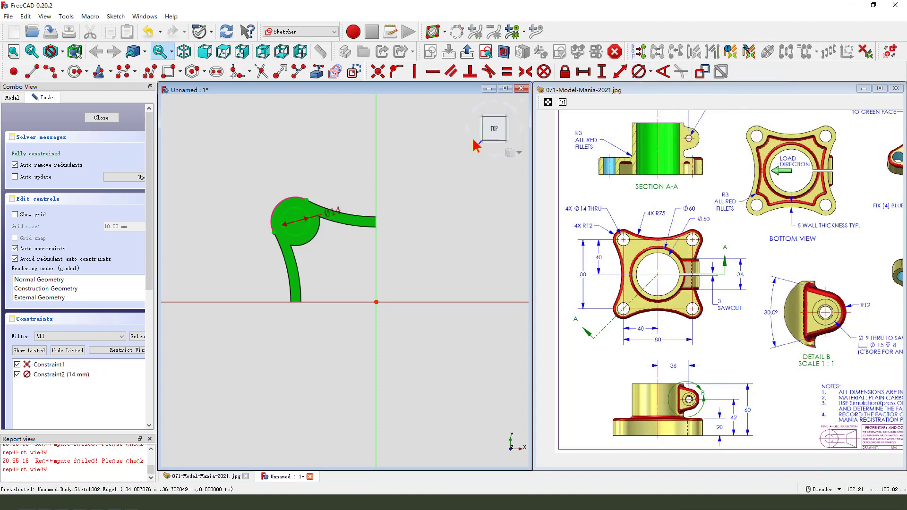
{"action": "left_click", "coordinate": [101, 118]}
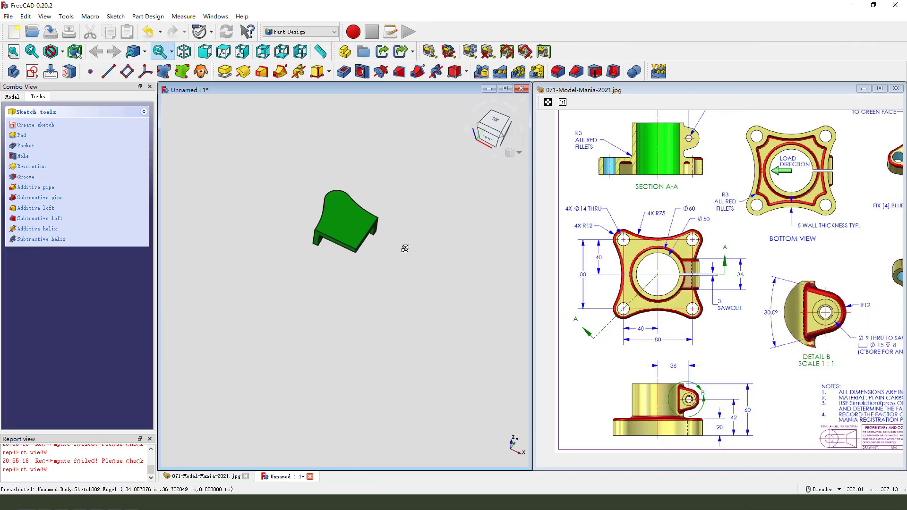
Pocket the pin-hole sketch with type Through all, reversed
{"action": "left_click", "coordinate": [24, 145]}
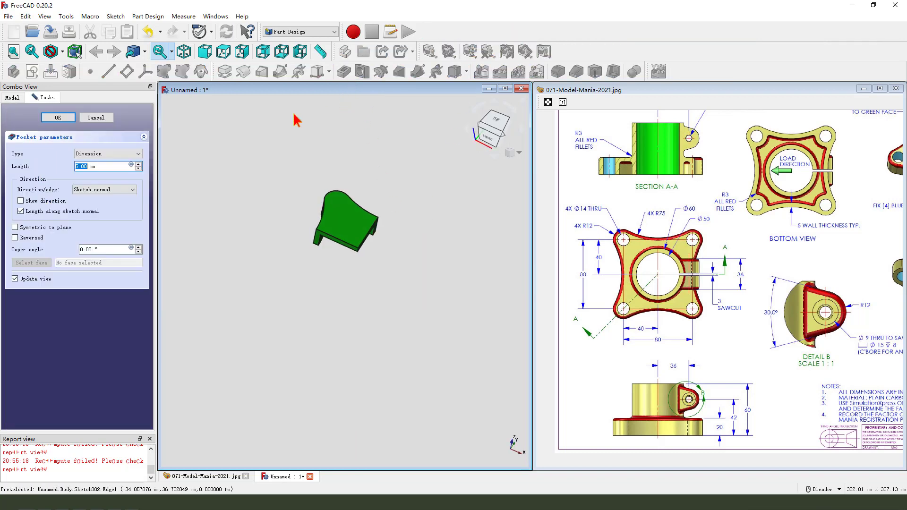
{"action": "left_click", "coordinate": [106, 153]}
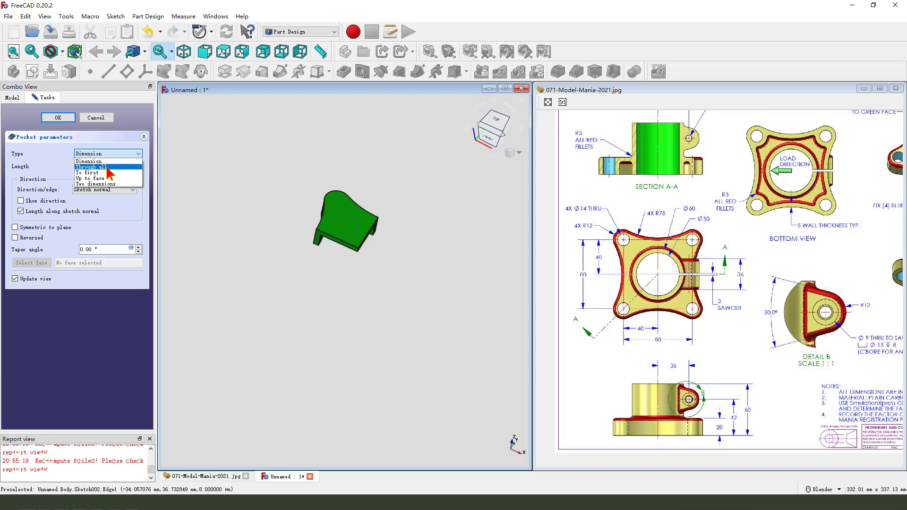
{"action": "left_click", "coordinate": [88, 167]}
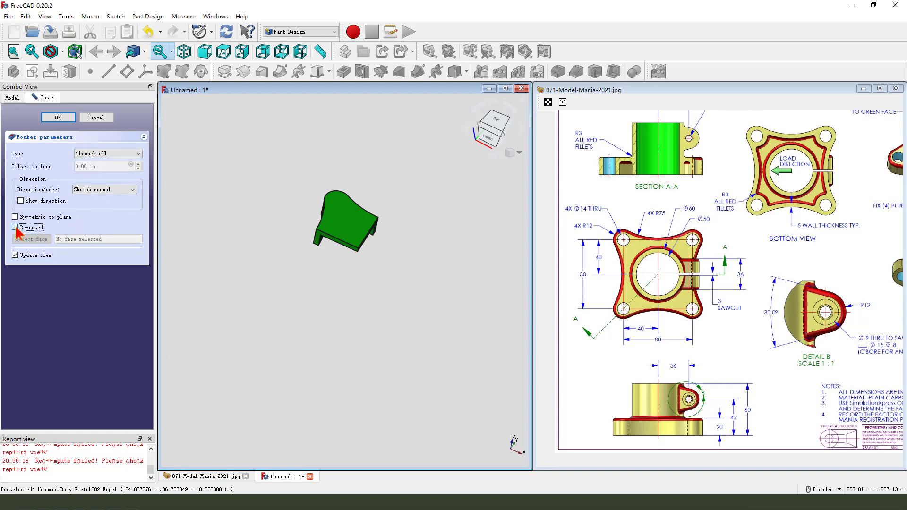
{"action": "left_click", "coordinate": [15, 227]}
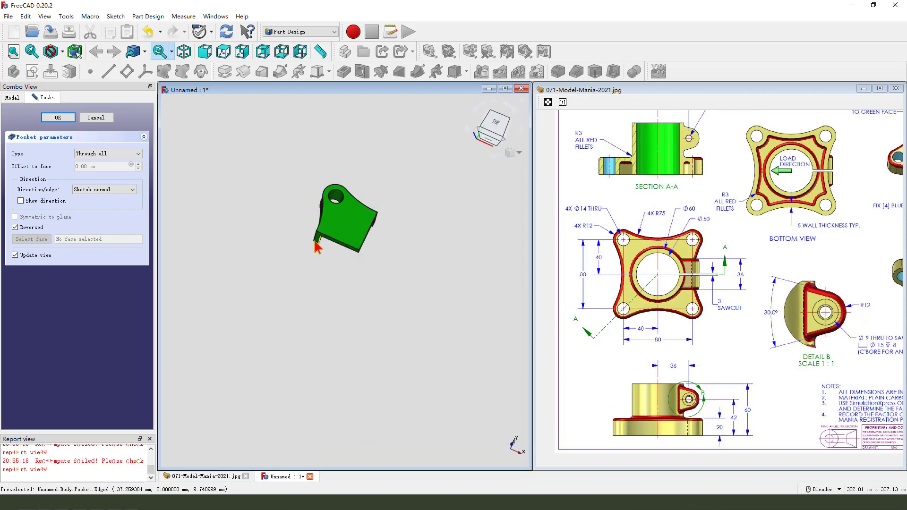
{"action": "left_click", "coordinate": [58, 118]}
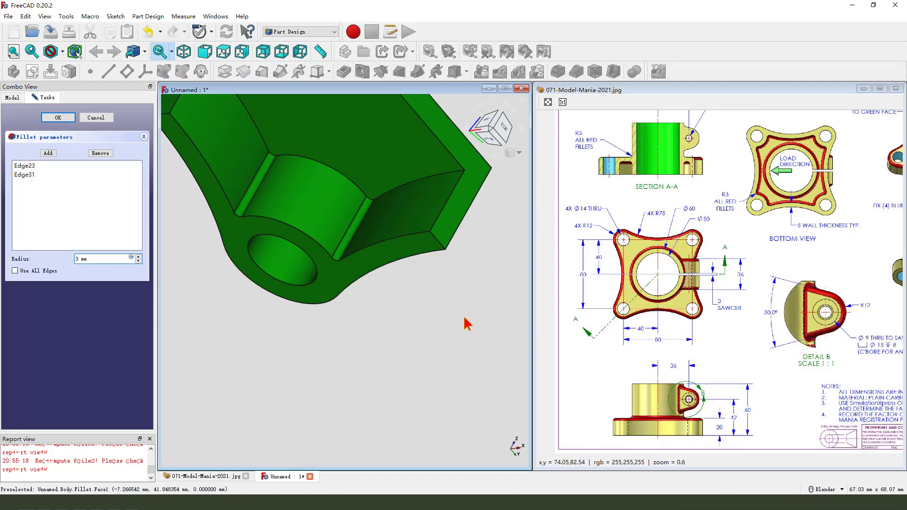
Apply the 3 mm boss fillet, then reopen Fillet001 to add more edges
{"action": "left_click", "coordinate": [58, 118]}
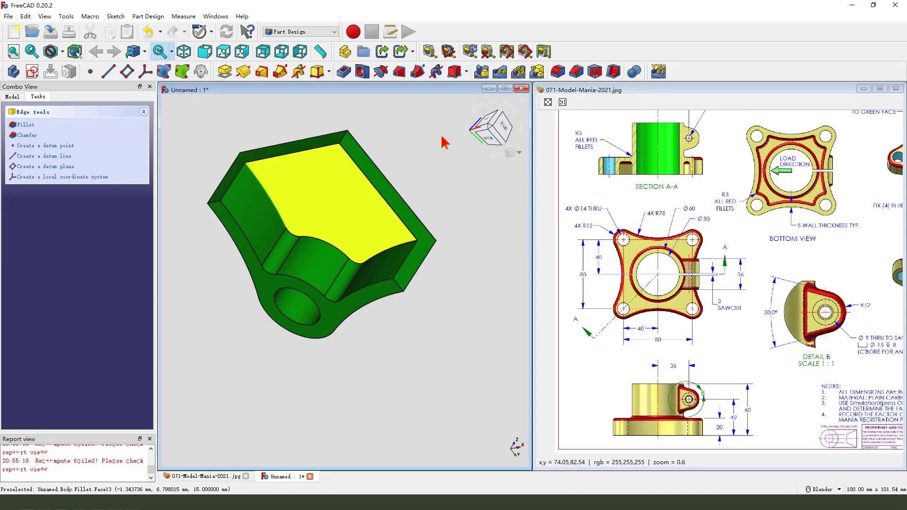
{"action": "left_click", "coordinate": [25, 124]}
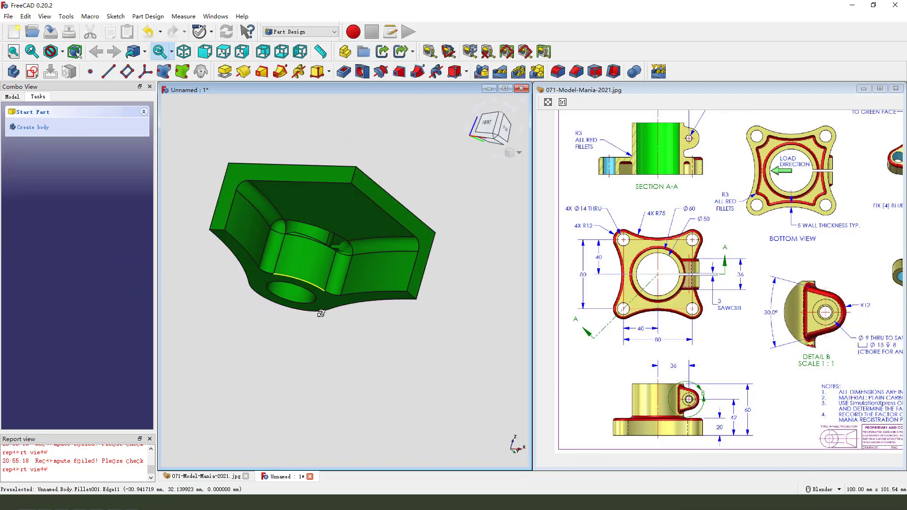
{"action": "left_click", "coordinate": [11, 97]}
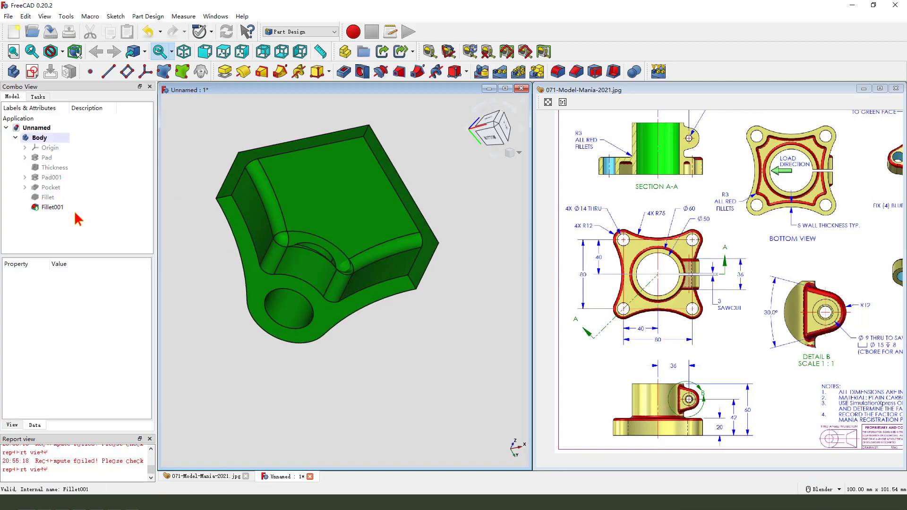
{"action": "double_click", "coordinate": [52, 207]}
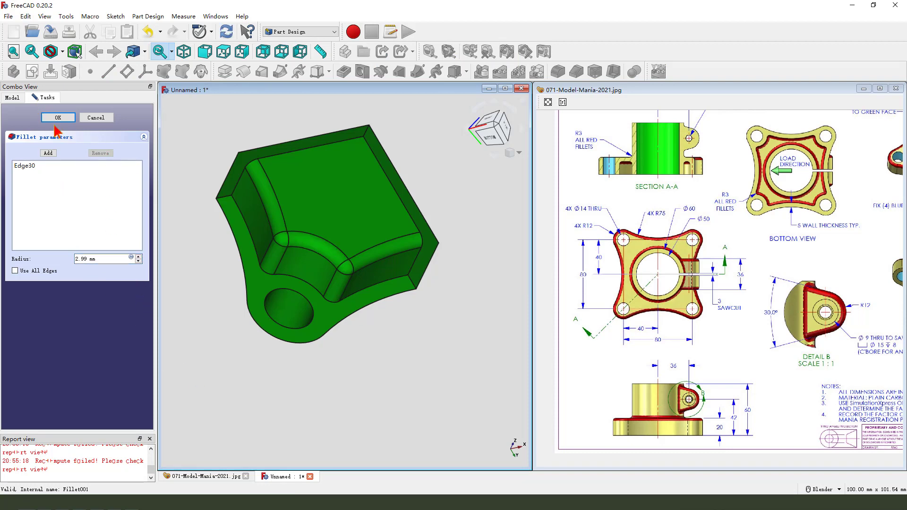
{"action": "left_click", "coordinate": [57, 118]}
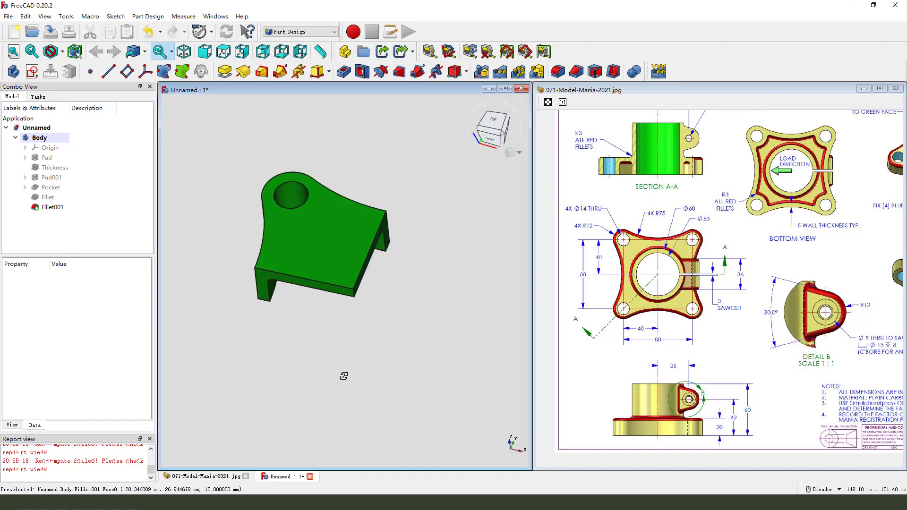
{"action": "left_click", "coordinate": [52, 177]}
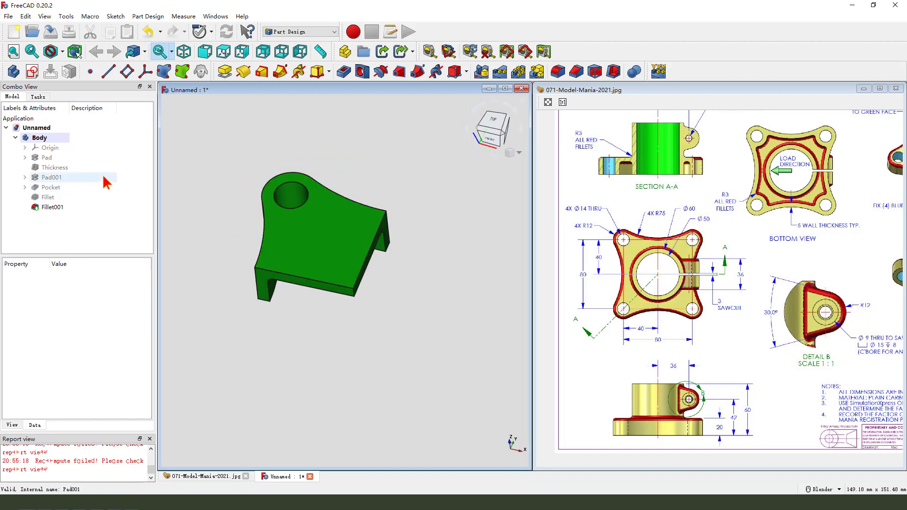
Select every feature from Pad down to Fillet001 in the model tree
{"action": "left_click", "coordinate": [46, 158]}
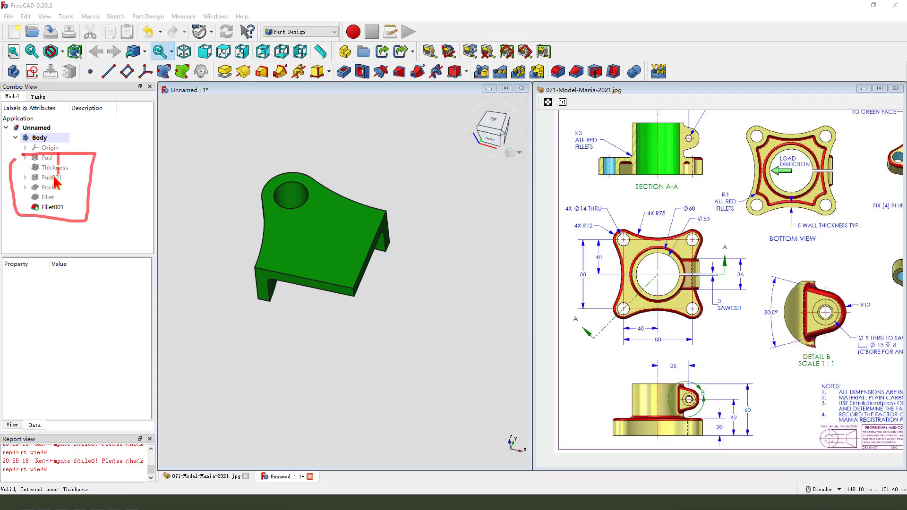
{"action": "mouse_move", "coordinate": [99, 183]}
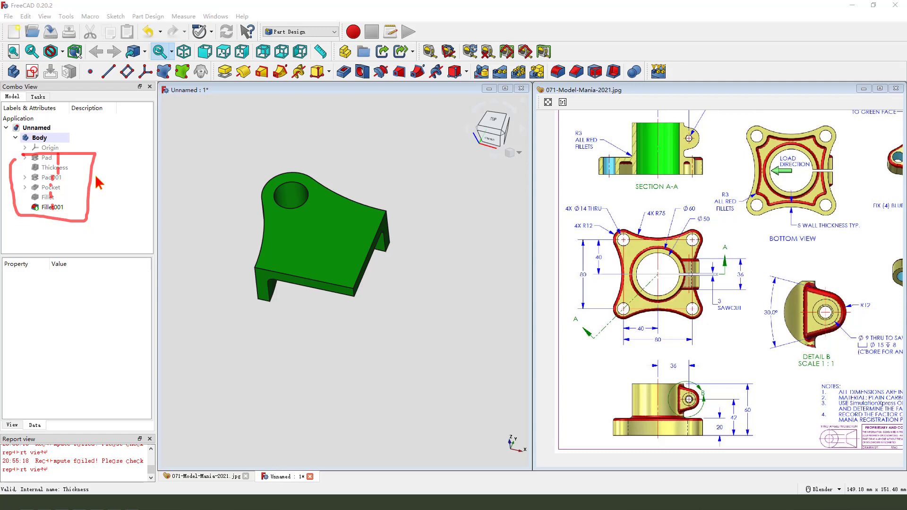
{"action": "left_click", "coordinate": [47, 158]}
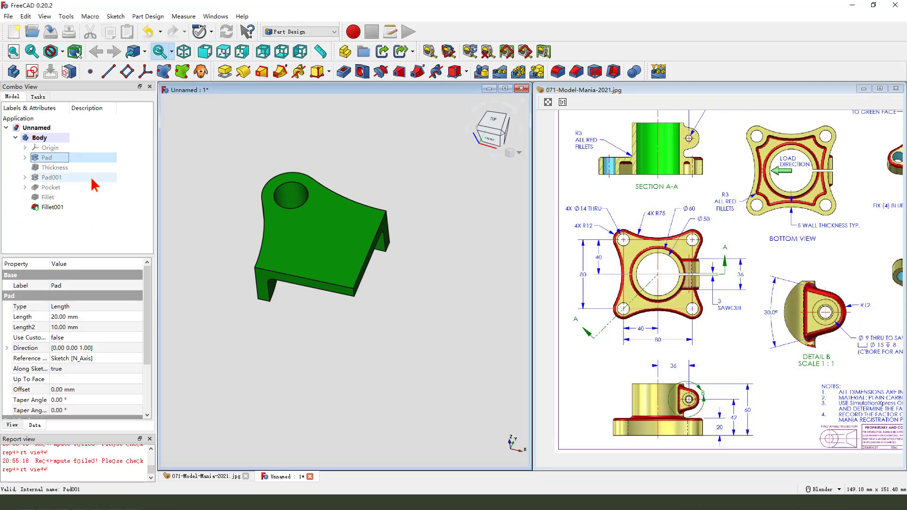
{"action": "left_click", "coordinate": [54, 167]}
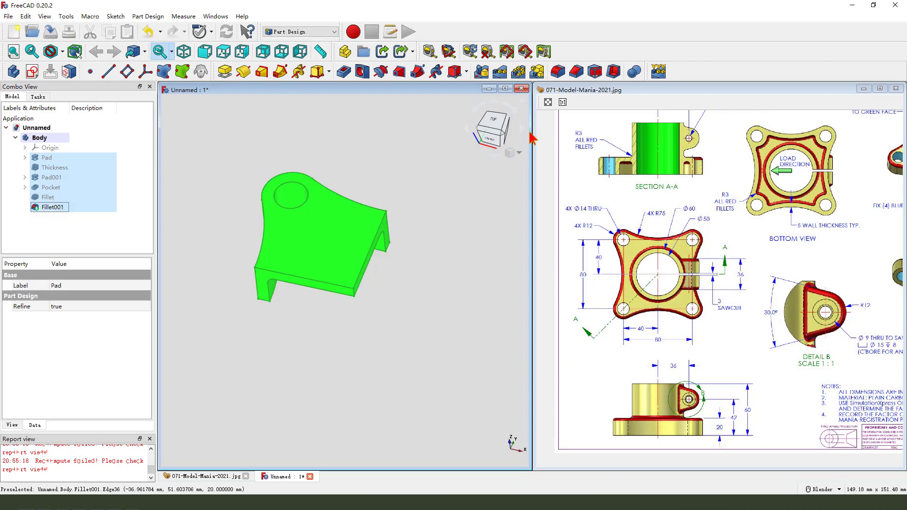
{"action": "mouse_move", "coordinate": [536, 72]}
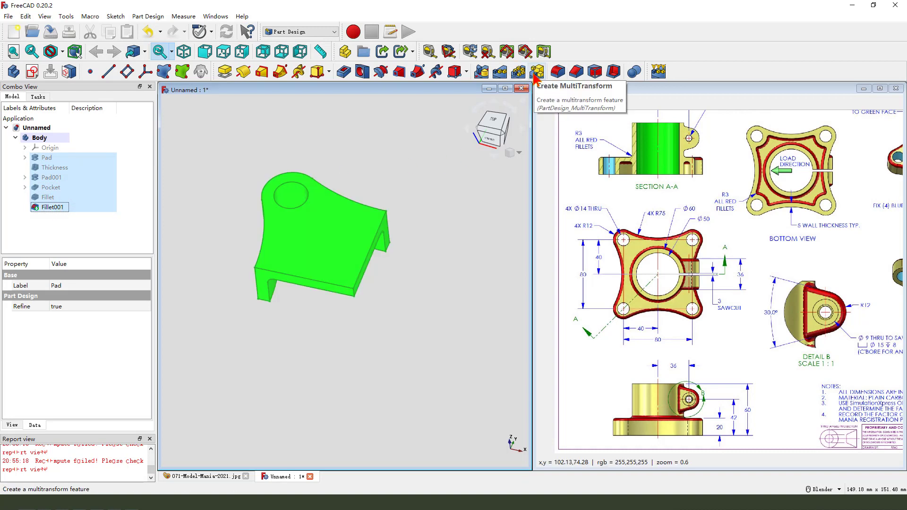
Create a MultiTransform polar pattern: Z axis, 360°, 4 occurrences
{"action": "left_click", "coordinate": [538, 71]}
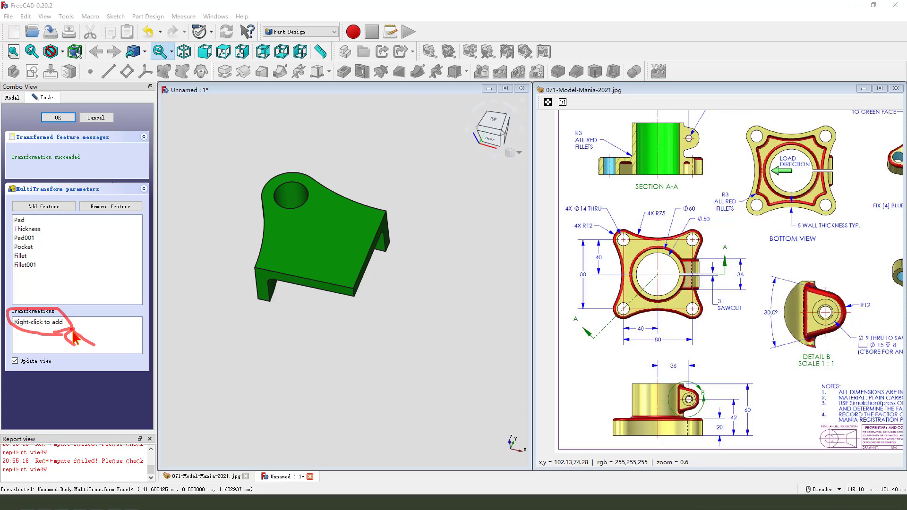
{"action": "right_click", "coordinate": [52, 322]}
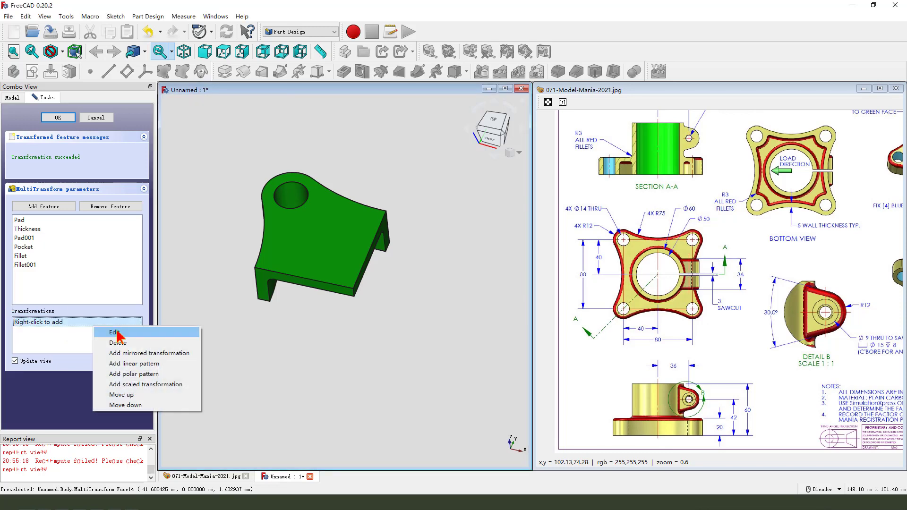
{"action": "mouse_move", "coordinate": [129, 373]}
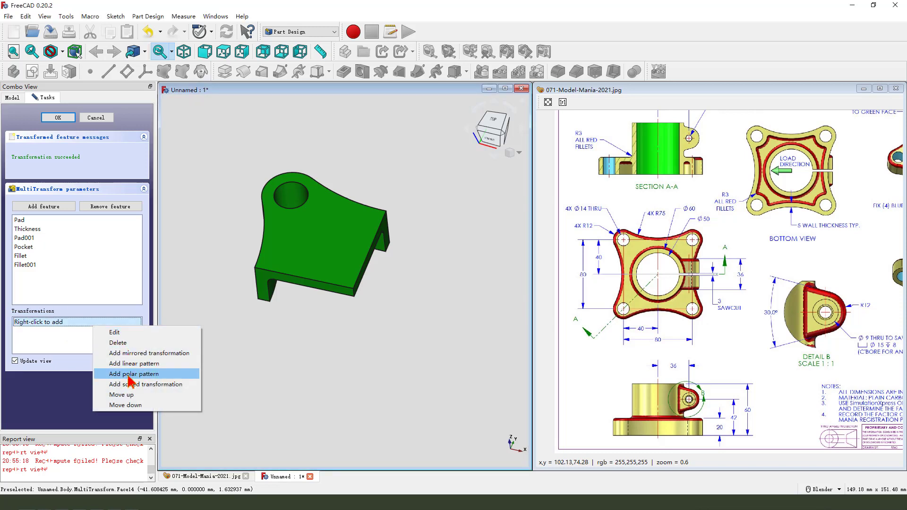
{"action": "left_click", "coordinate": [136, 374]}
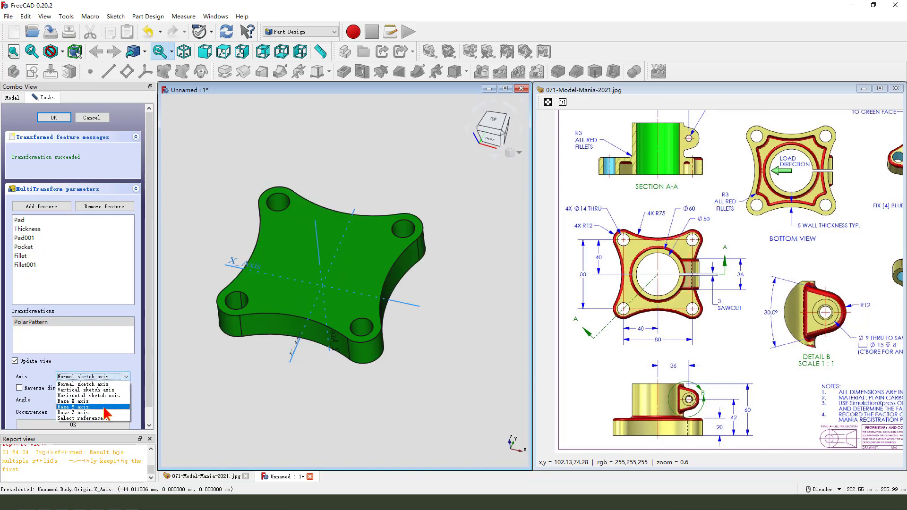
{"action": "left_click", "coordinate": [73, 412]}
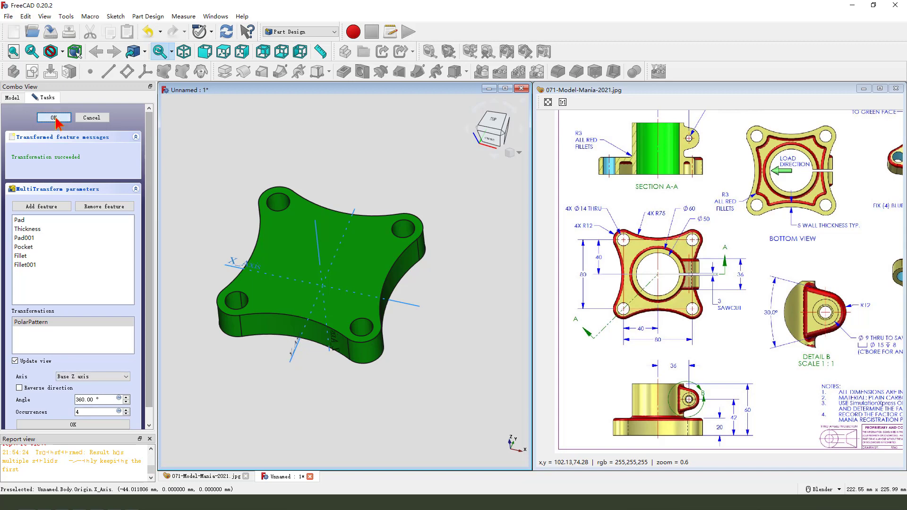
{"action": "mouse_move", "coordinate": [426, 291]}
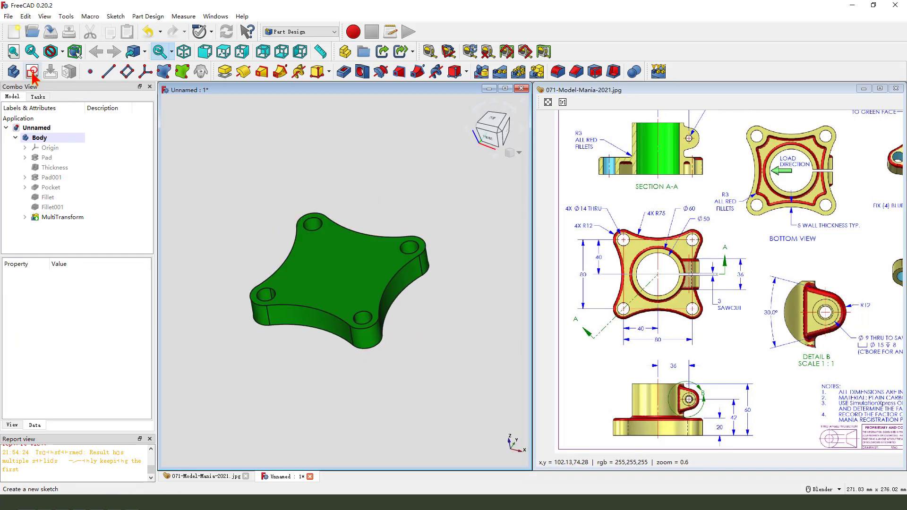
Sketch a 60 mm centre circle on the XY plane and pad it
{"action": "left_click", "coordinate": [32, 71]}
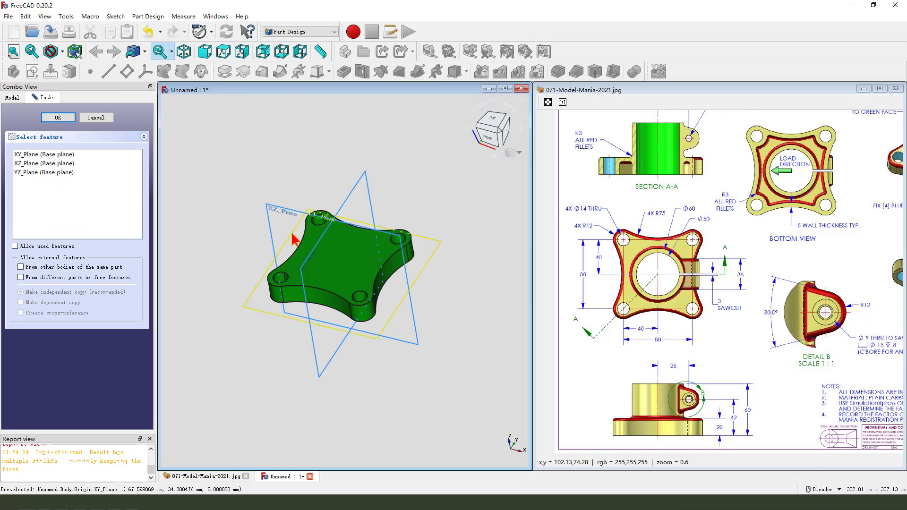
{"action": "left_click", "coordinate": [57, 118]}
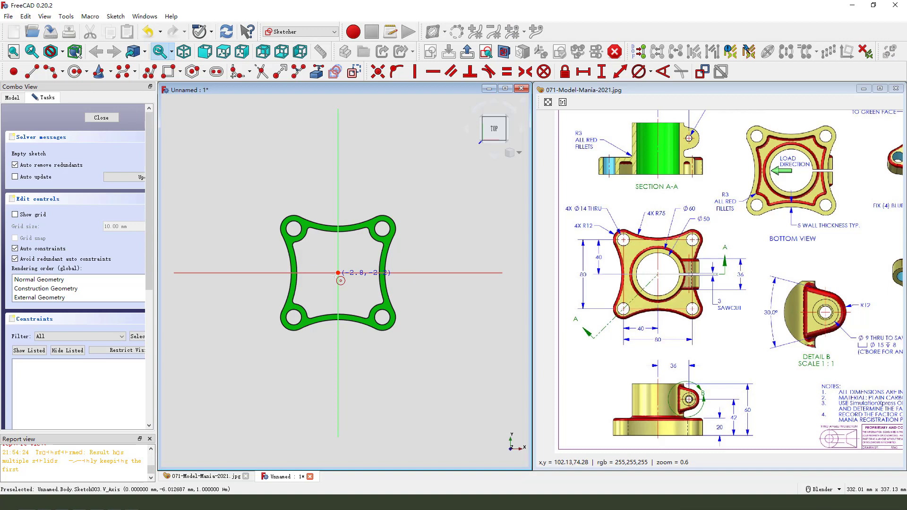
{"action": "left_click", "coordinate": [338, 273]}
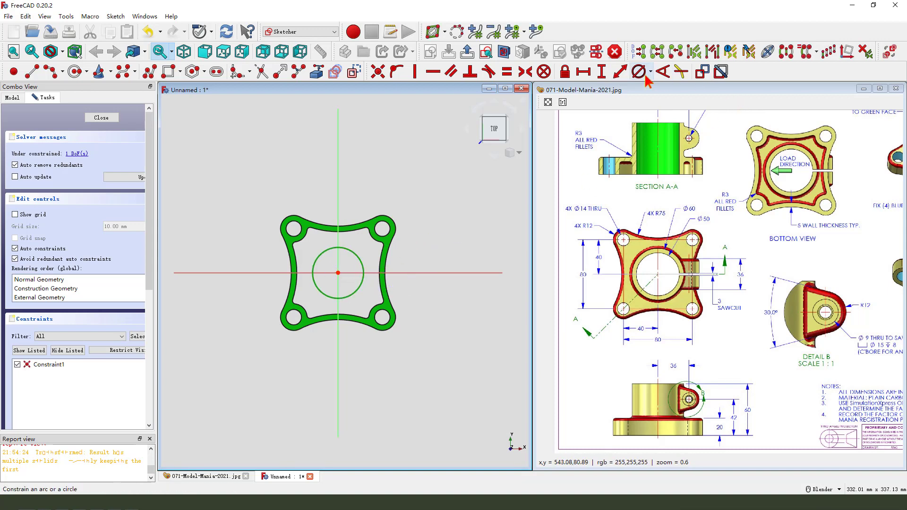
{"action": "left_click", "coordinate": [637, 72]}
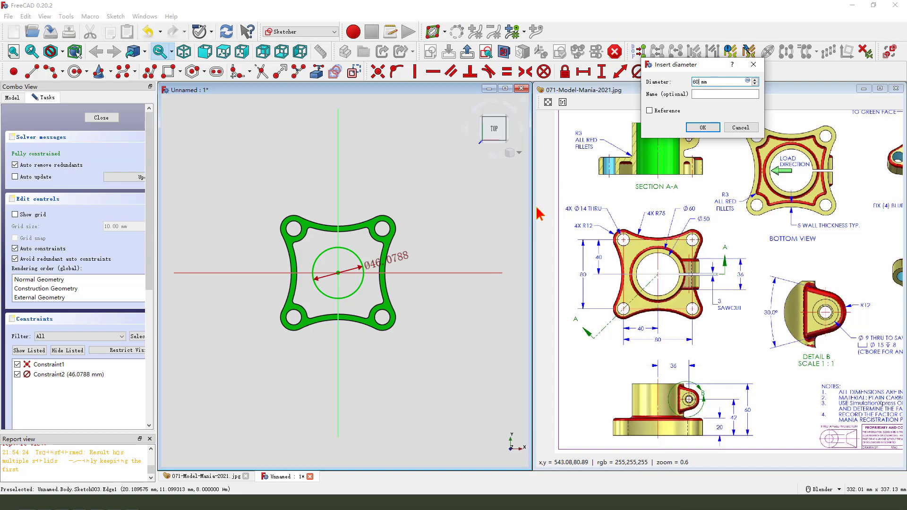
{"action": "left_click", "coordinate": [703, 127]}
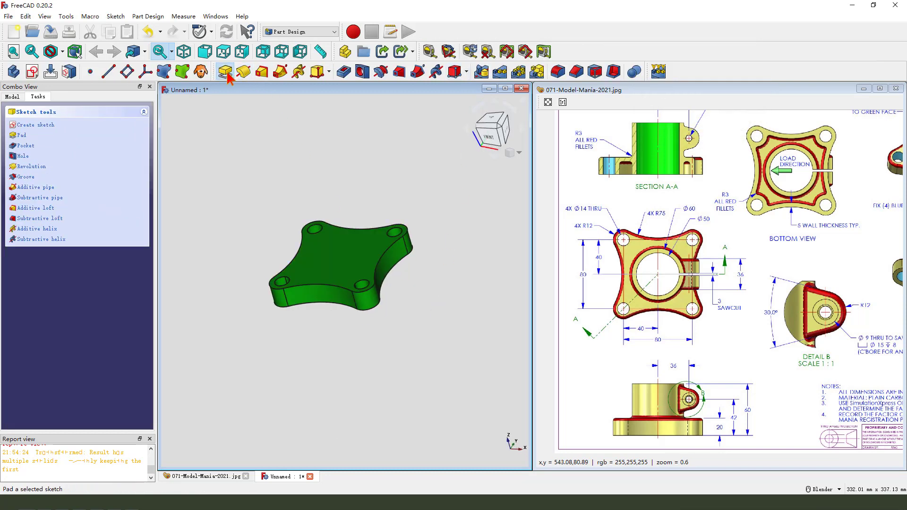
{"action": "left_click", "coordinate": [226, 71]}
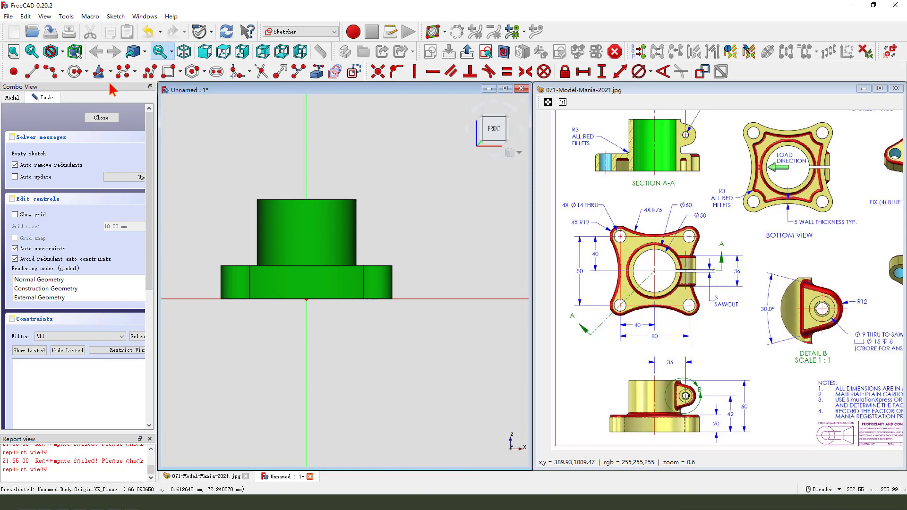
Draw the lug outline on the front plane with a 30° edge angle
{"action": "left_click", "coordinate": [60, 71]}
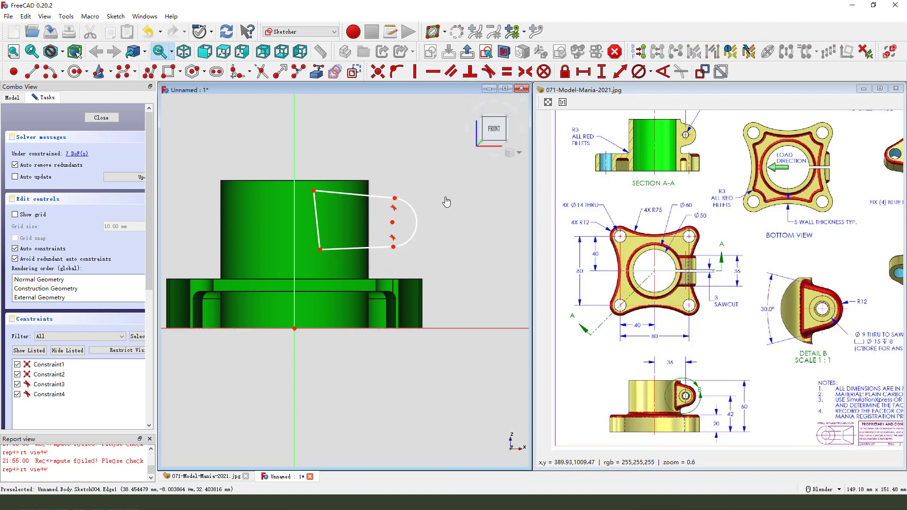
{"action": "mouse_move", "coordinate": [414, 224]}
{"action": "type", "text": "3"}
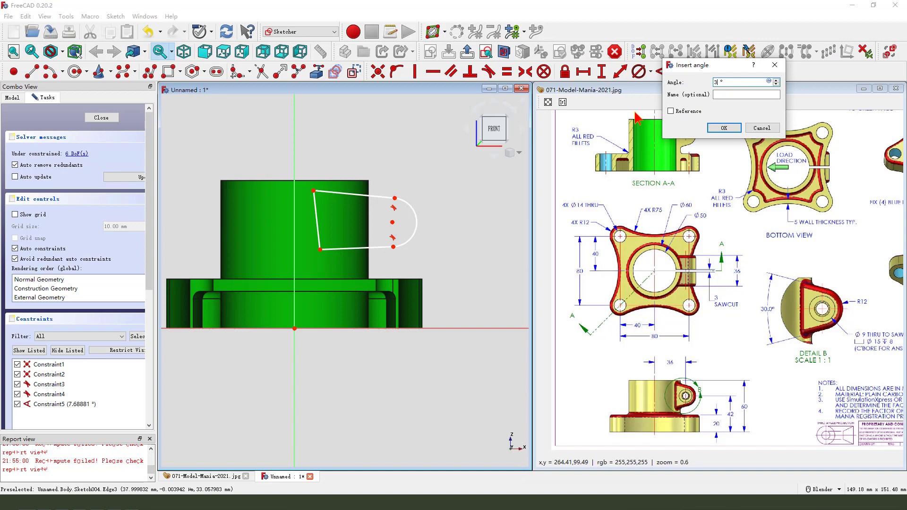
{"action": "left_click", "coordinate": [722, 127]}
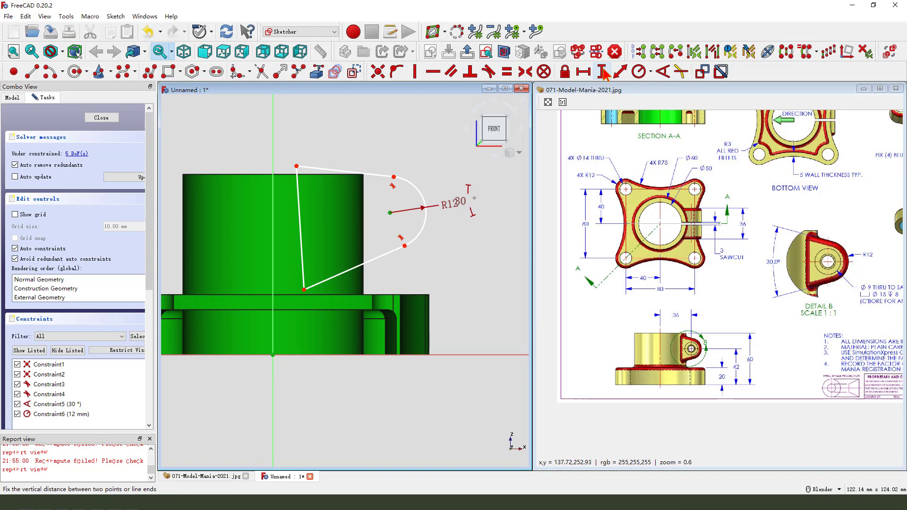
Constrain the lug to 42 mm high and 22.47 mm across, add a 7 mm hole, and close
{"action": "left_click", "coordinate": [586, 71]}
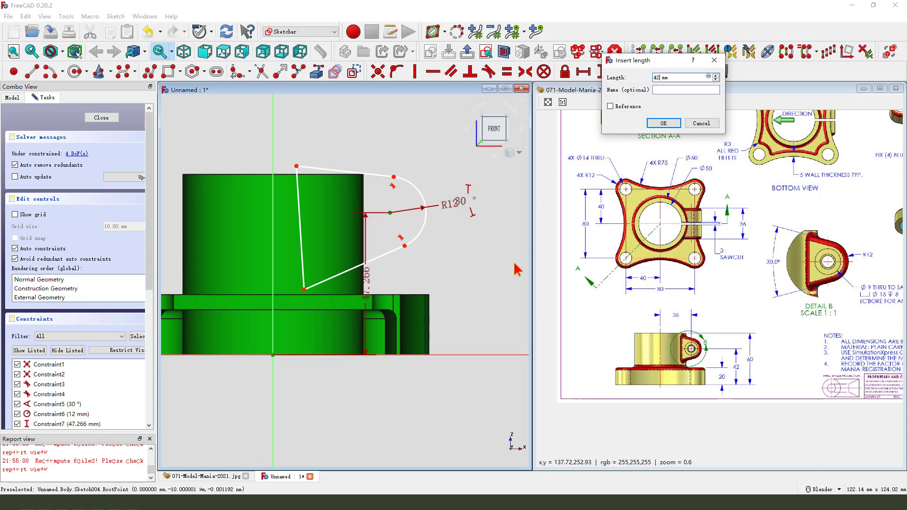
{"action": "left_click", "coordinate": [663, 123]}
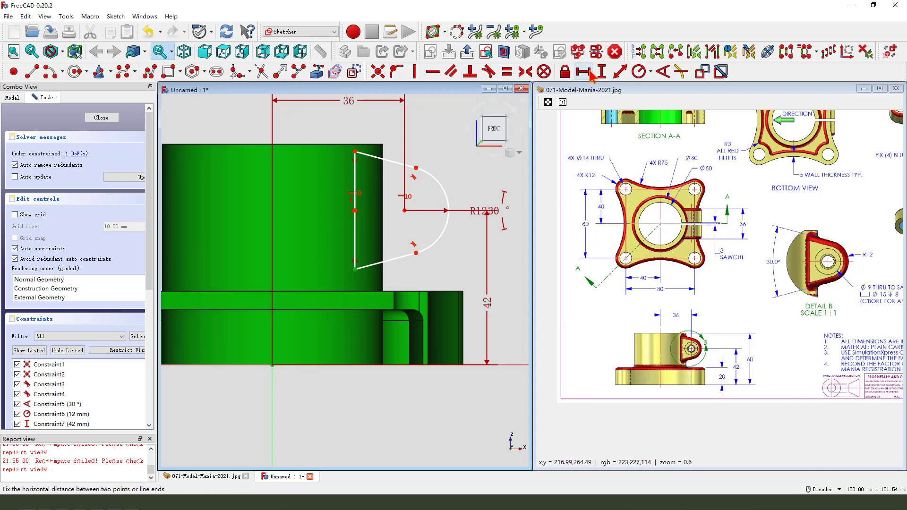
{"action": "left_click", "coordinate": [586, 71]}
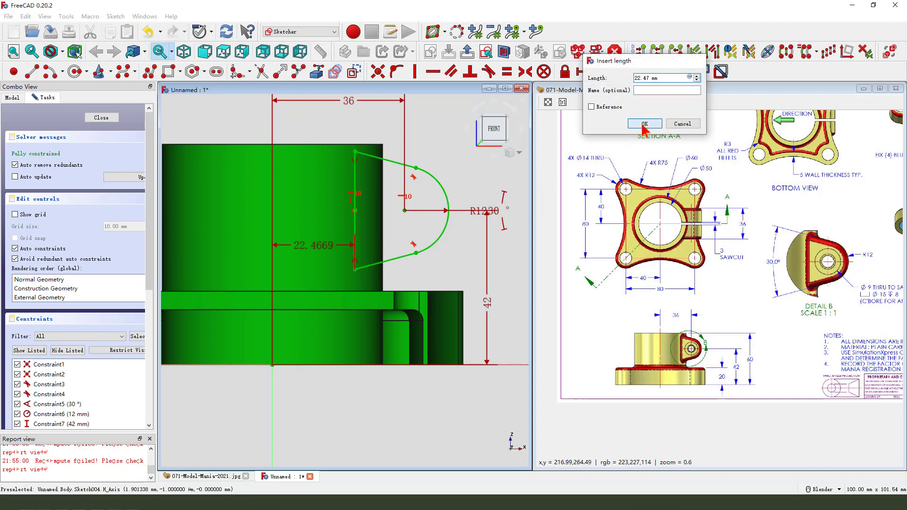
{"action": "left_click", "coordinate": [644, 123]}
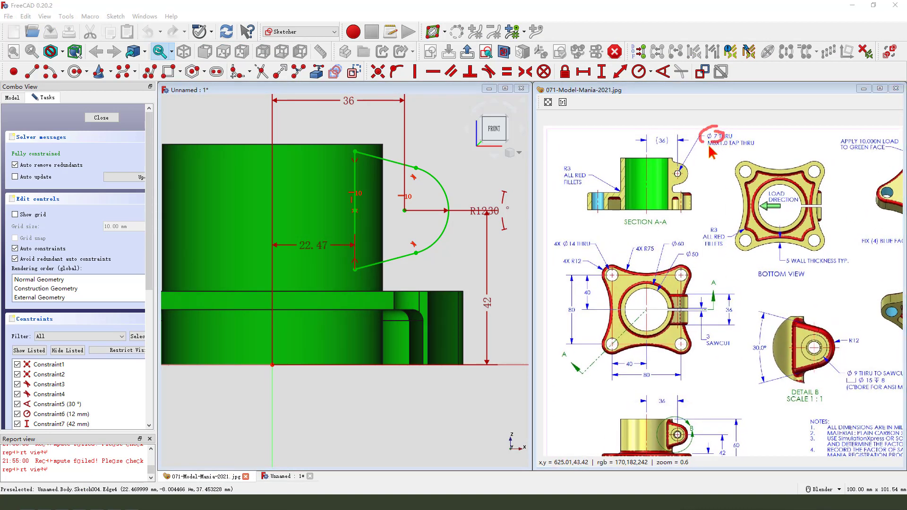
{"action": "left_click", "coordinate": [74, 72]}
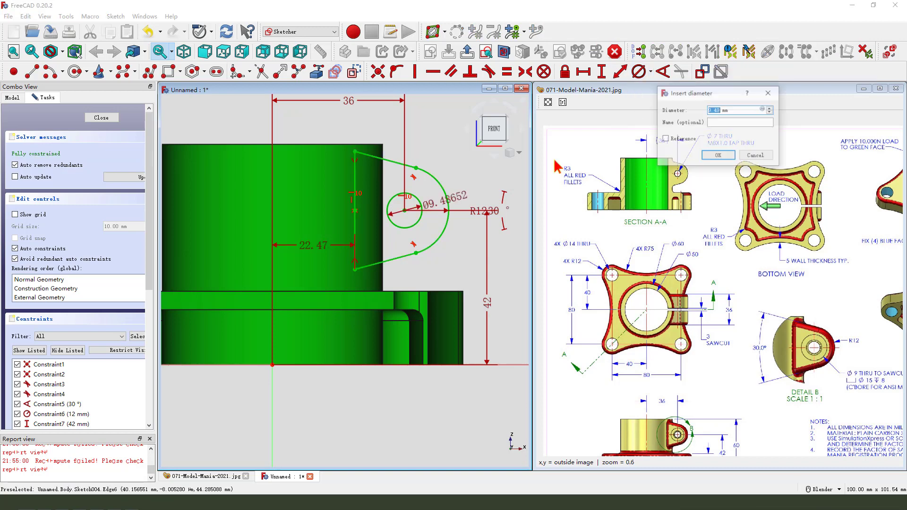
{"action": "left_click", "coordinate": [717, 154]}
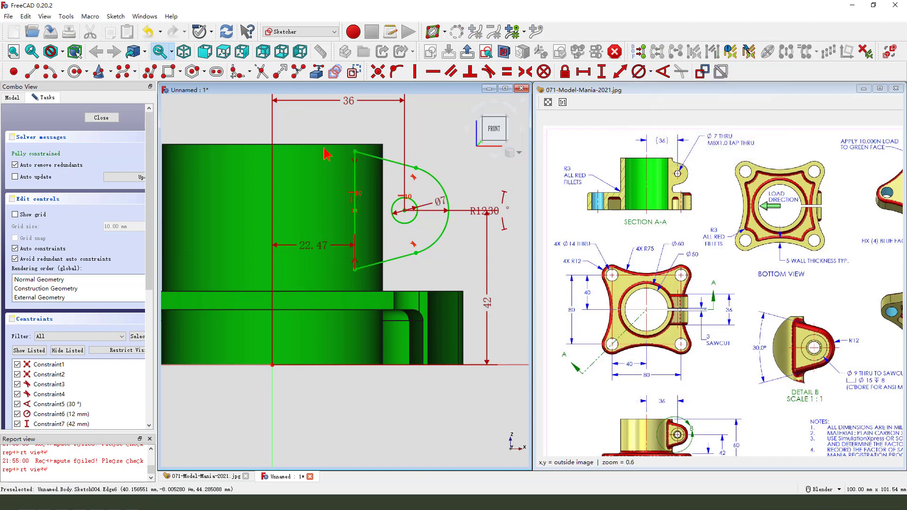
{"action": "left_click", "coordinate": [101, 117]}
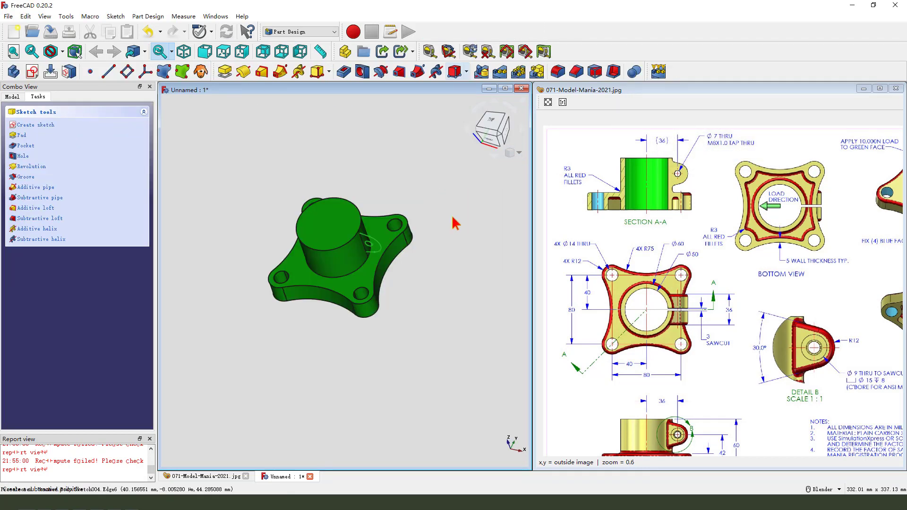
Pad the lug sketch symmetrically into a side ear
{"action": "left_click", "coordinate": [23, 134]}
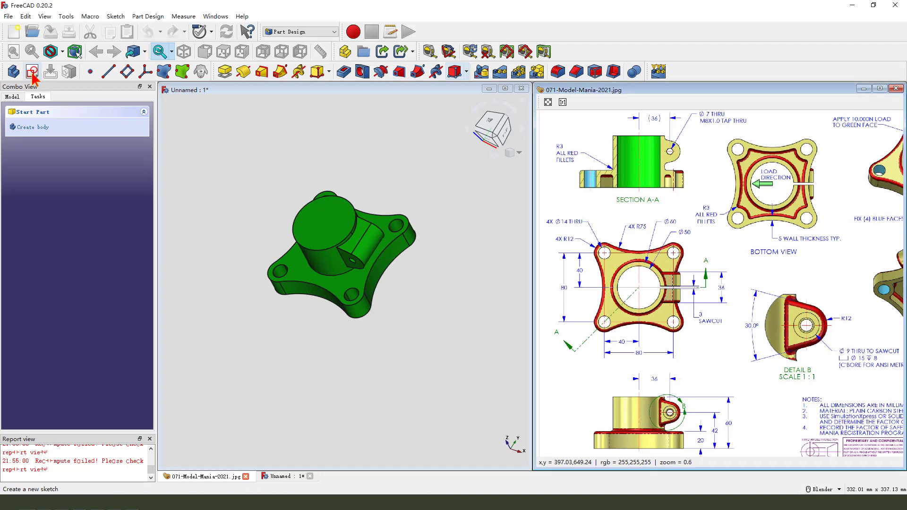
Start a top-plane sketch and draw the 3 mm saw-cut slot outline
{"action": "left_click", "coordinate": [32, 71]}
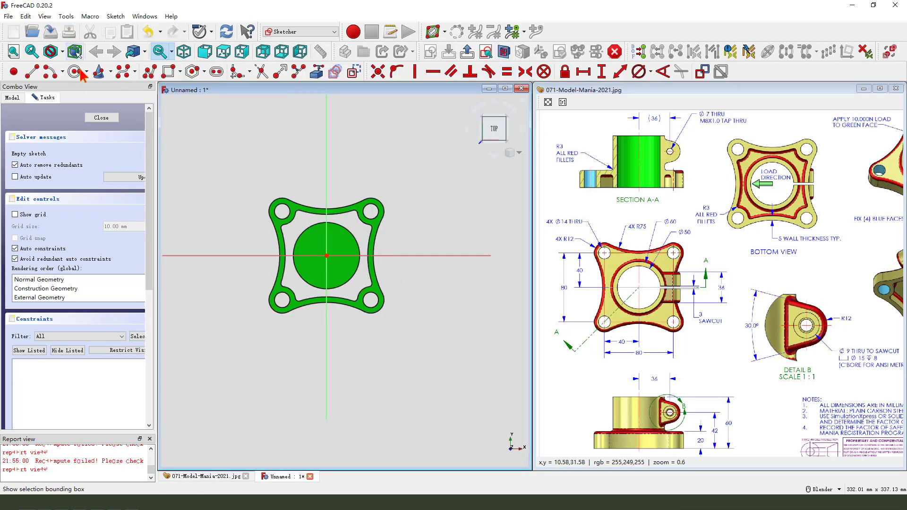
{"action": "mouse_move", "coordinate": [327, 256]}
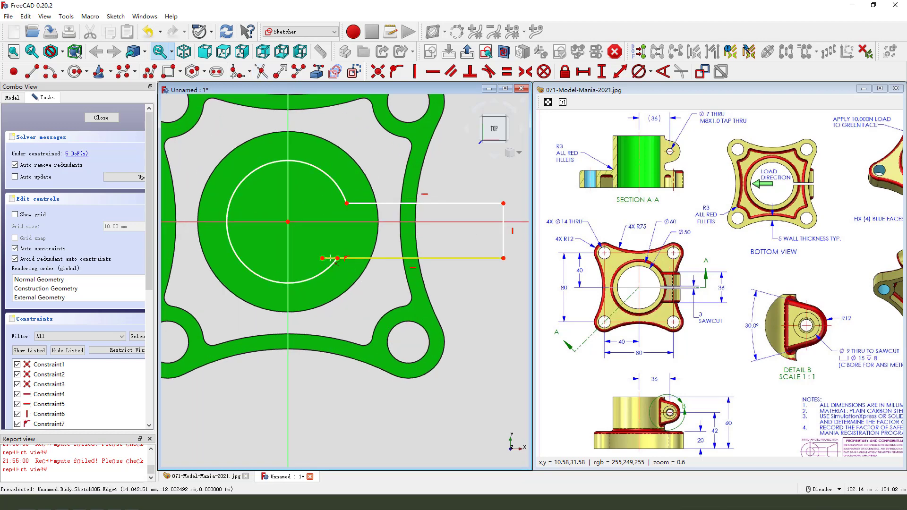
{"action": "left_click_drag", "start_coordinate": [338, 258], "coordinate": [422, 271]}
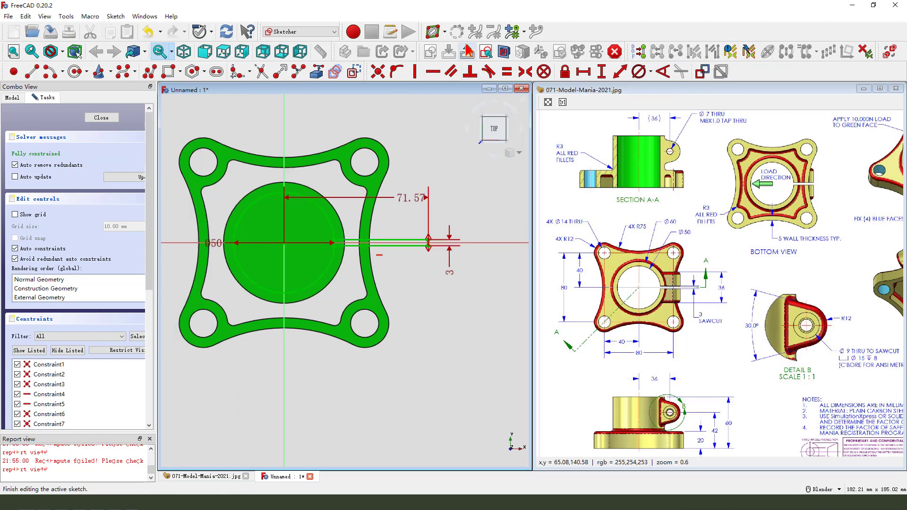
Pocket the bore-and-slot sketch Through all, reversed
{"action": "left_click", "coordinate": [101, 117]}
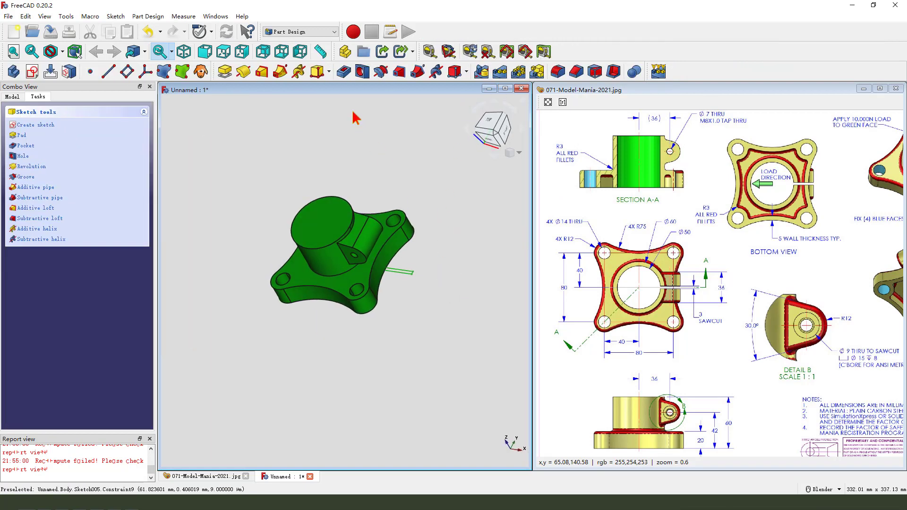
{"action": "left_click", "coordinate": [26, 145]}
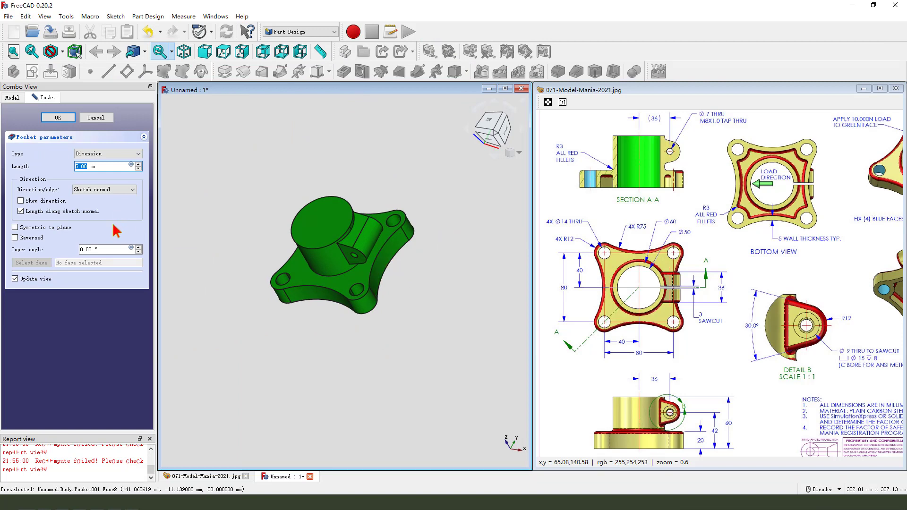
{"action": "left_click", "coordinate": [107, 153]}
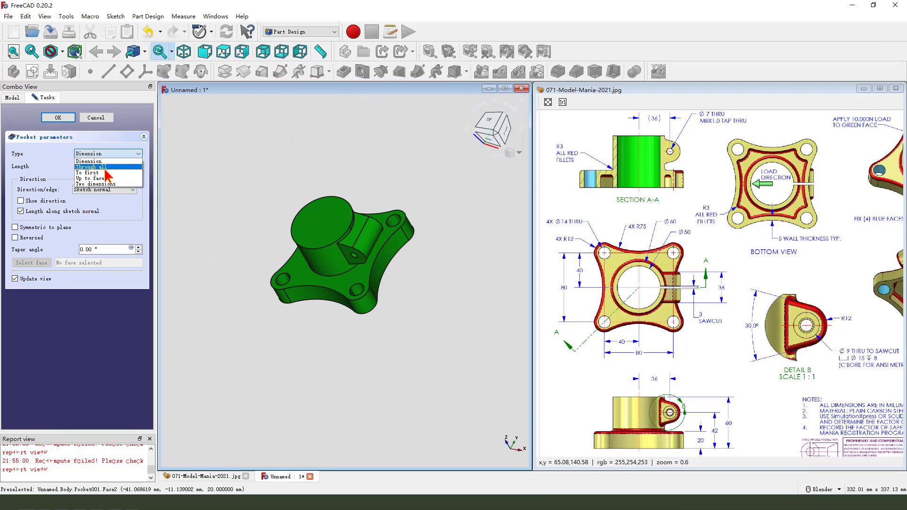
{"action": "left_click", "coordinate": [86, 167]}
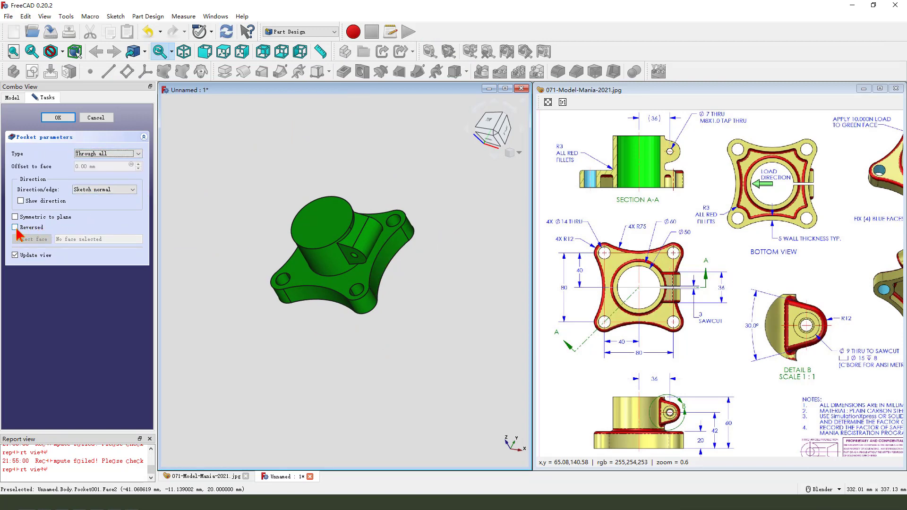
{"action": "left_click", "coordinate": [16, 226]}
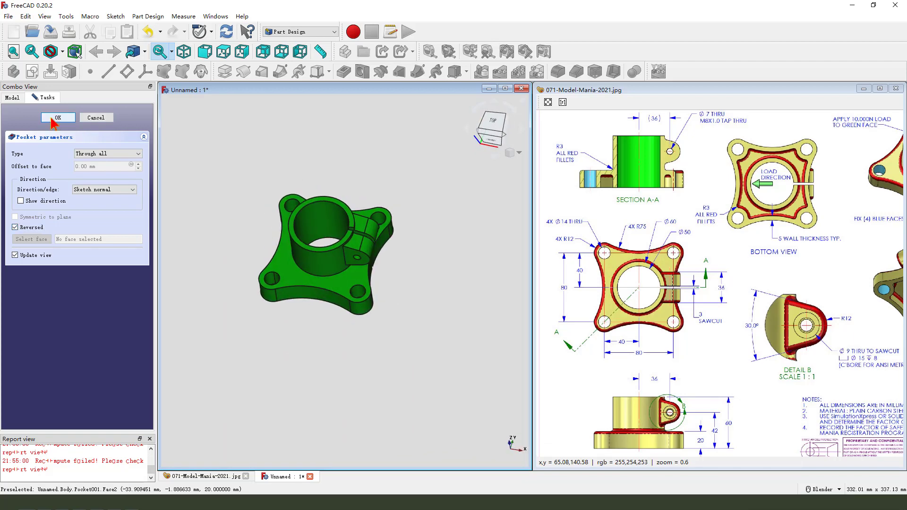
{"action": "left_click", "coordinate": [58, 117]}
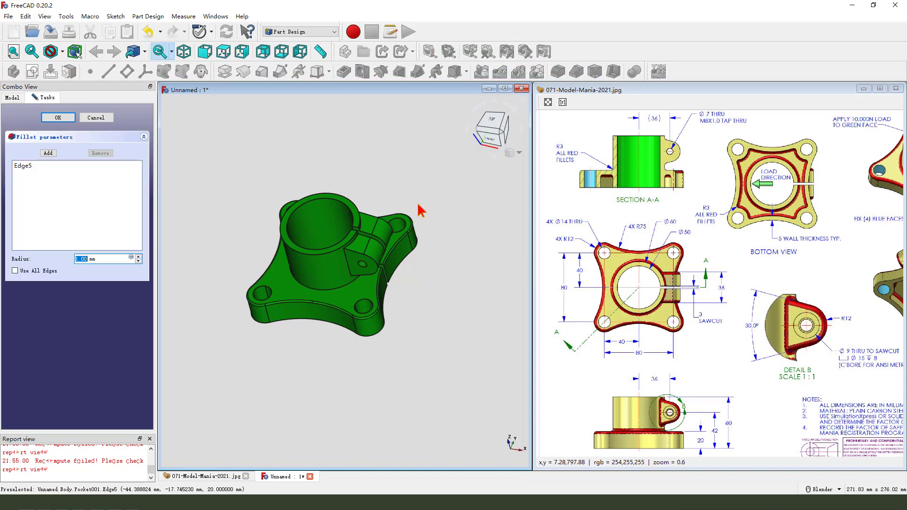
Fillet the boss and flange edges at 3 mm, then begin an underside fillet
{"action": "left_click", "coordinate": [58, 118]}
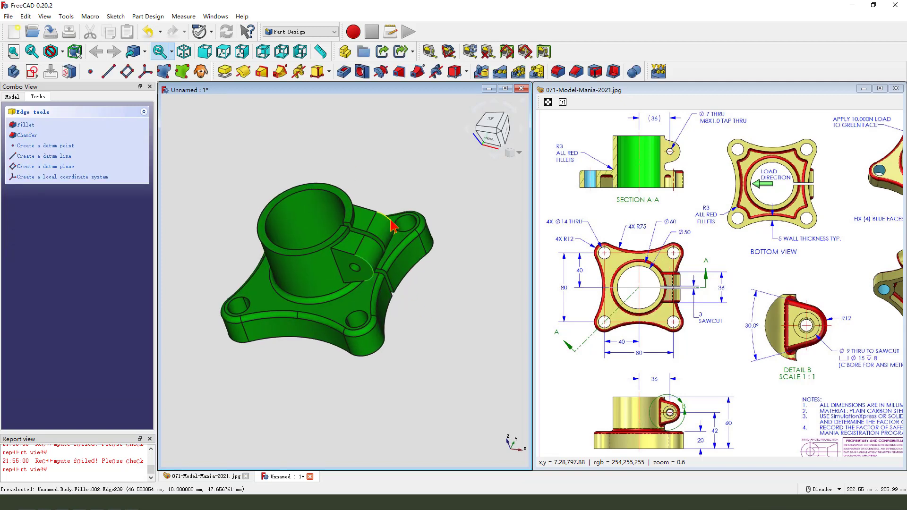
{"action": "left_click", "coordinate": [25, 125]}
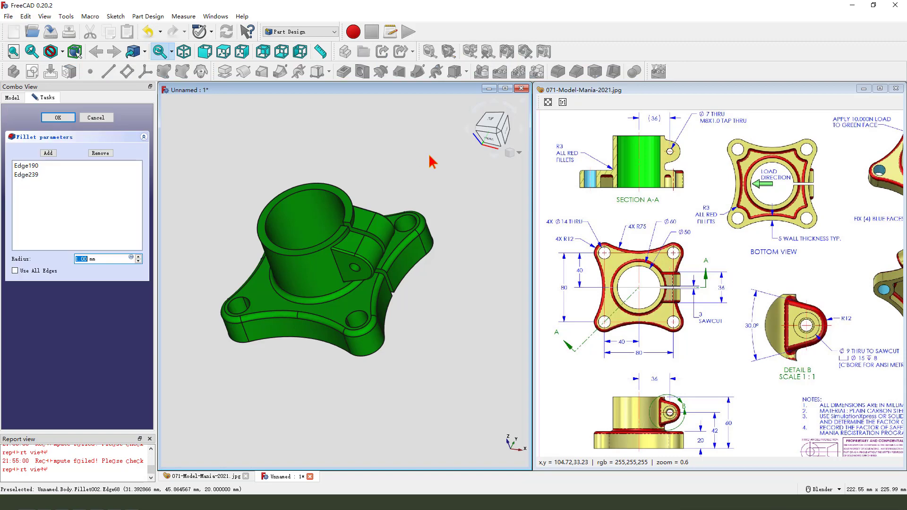
{"action": "type", "text": "3"}
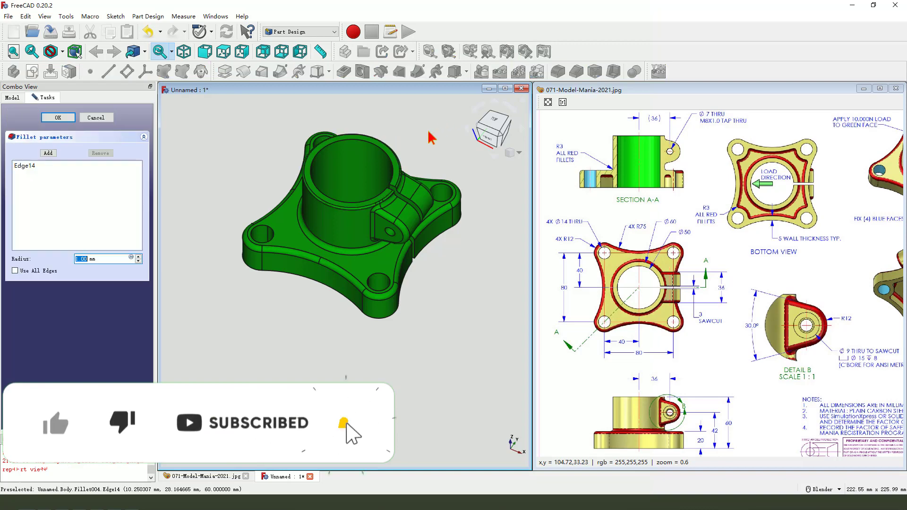
{"action": "left_click", "coordinate": [57, 117]}
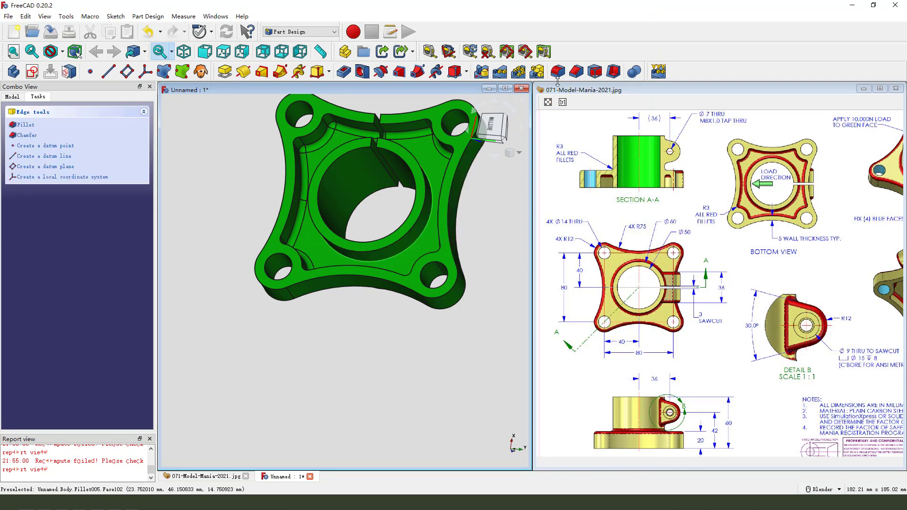
{"action": "left_click", "coordinate": [25, 124]}
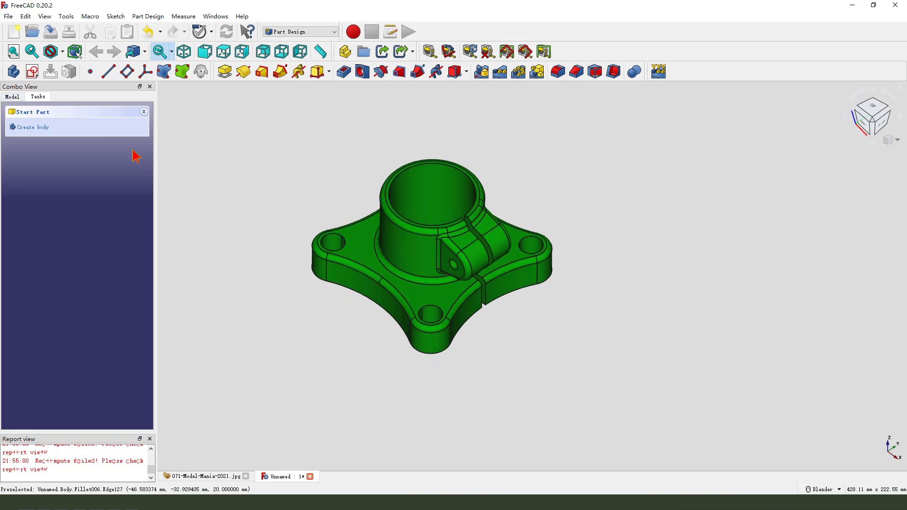
Set the Body's appearance shape colour to yellow #ffff00
{"action": "right_click", "coordinate": [39, 137]}
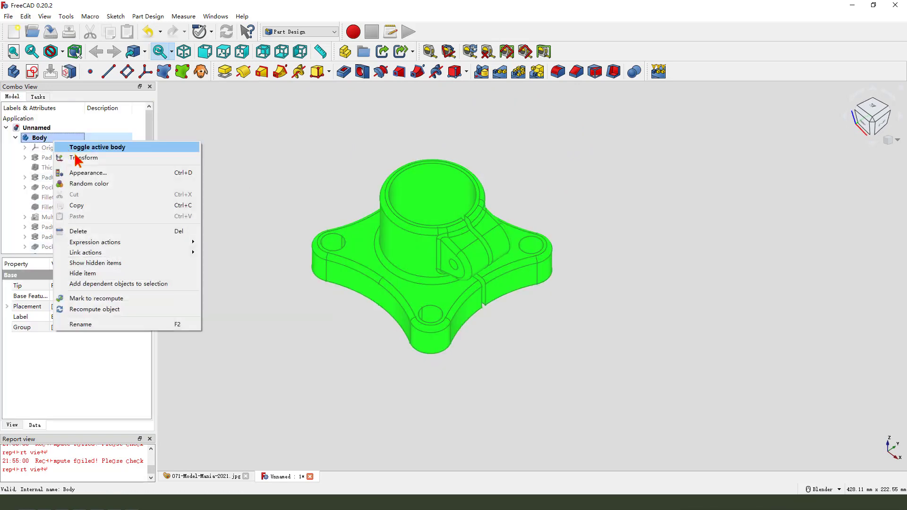
{"action": "left_click", "coordinate": [88, 172]}
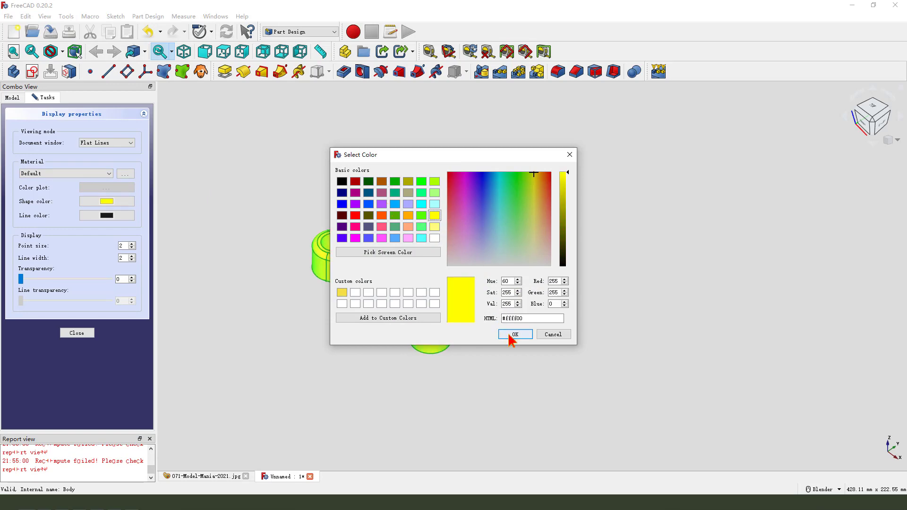
{"action": "left_click", "coordinate": [514, 334]}
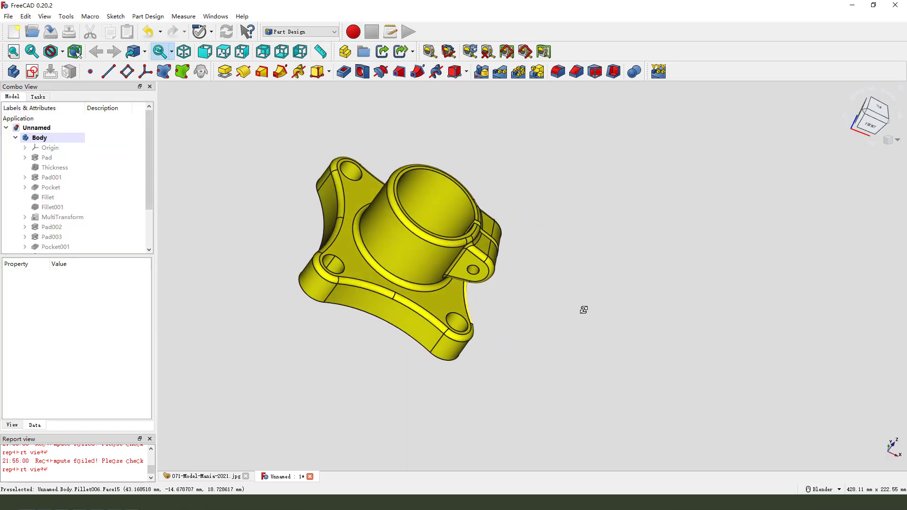